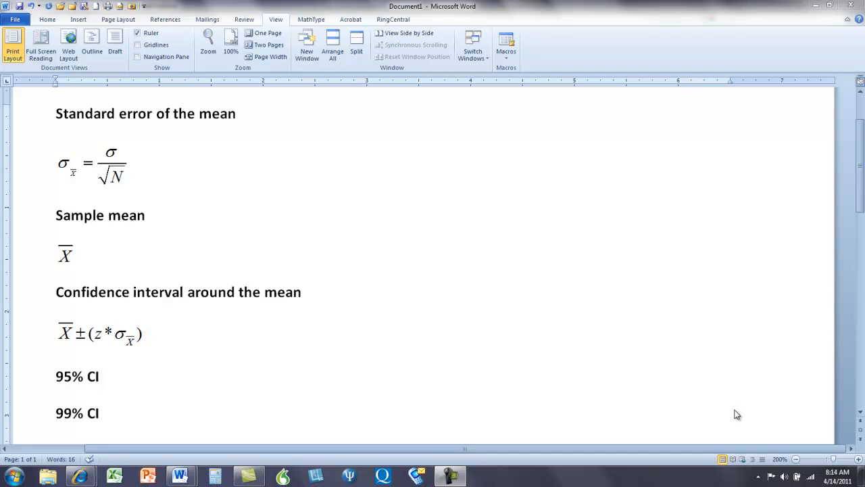
mouse_move(652, 410)
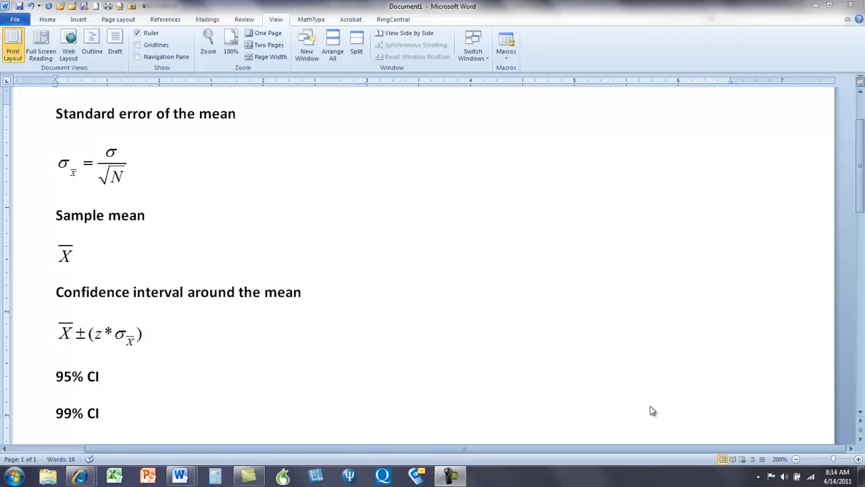
mouse_move(43, 238)
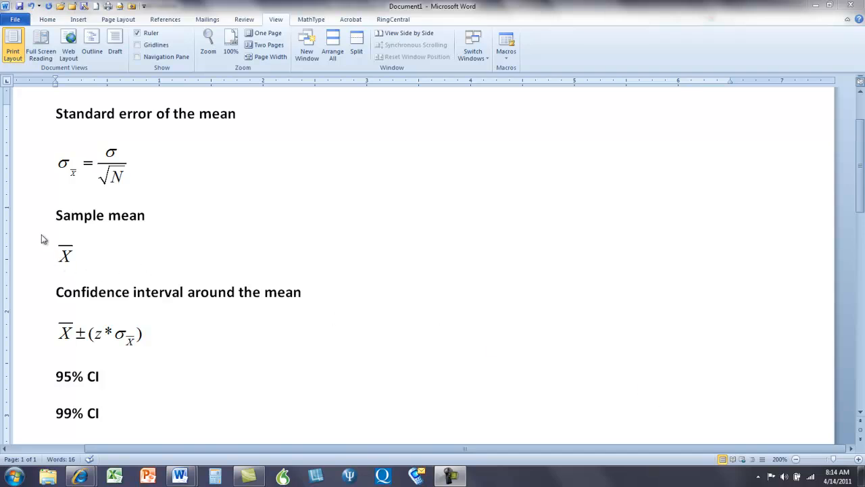
mouse_move(70, 277)
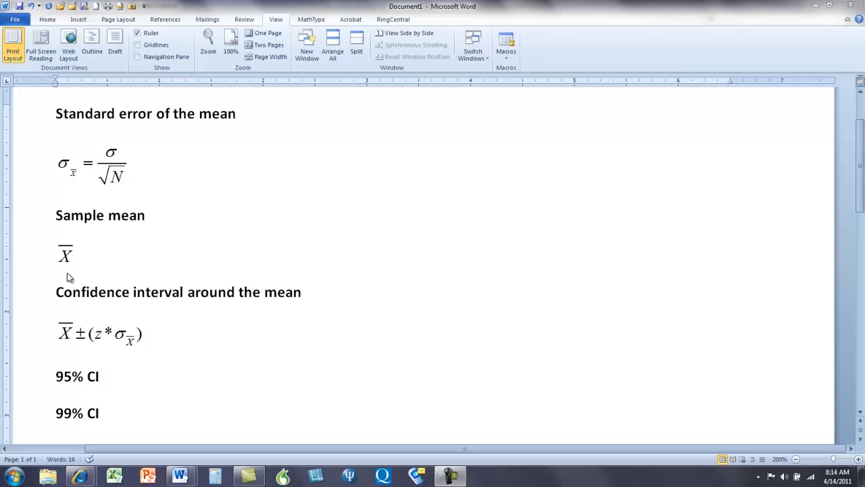
mouse_move(92, 270)
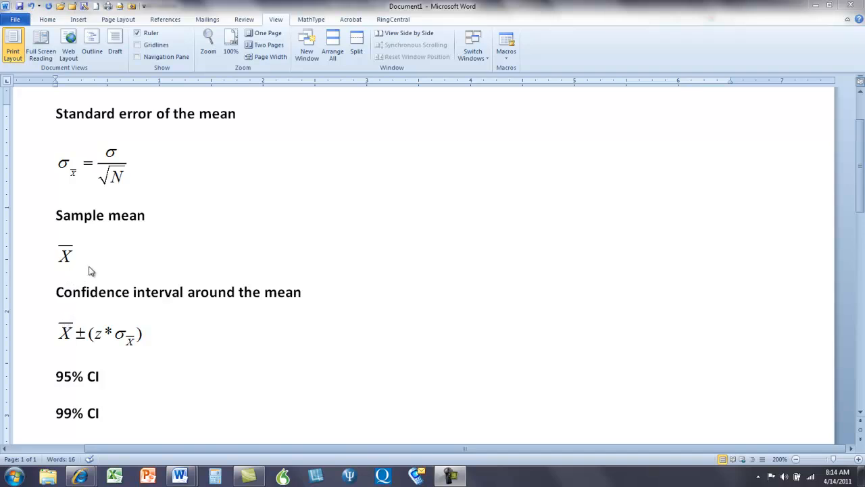
mouse_move(92, 196)
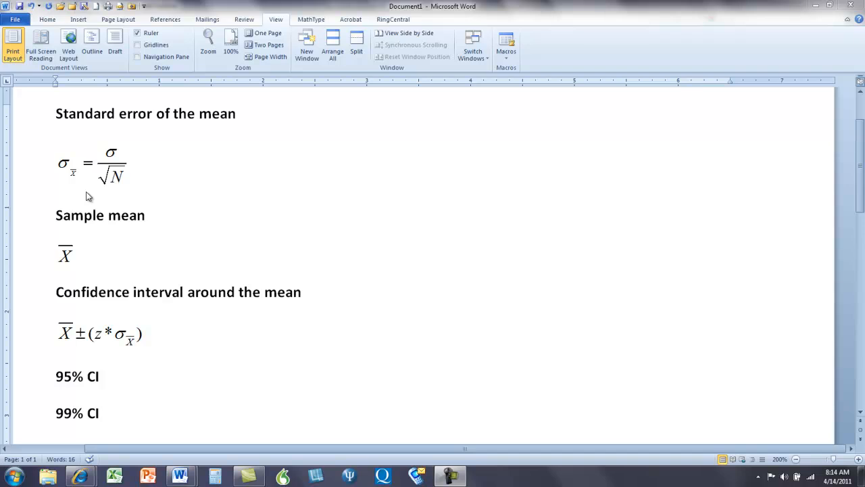
mouse_move(129, 217)
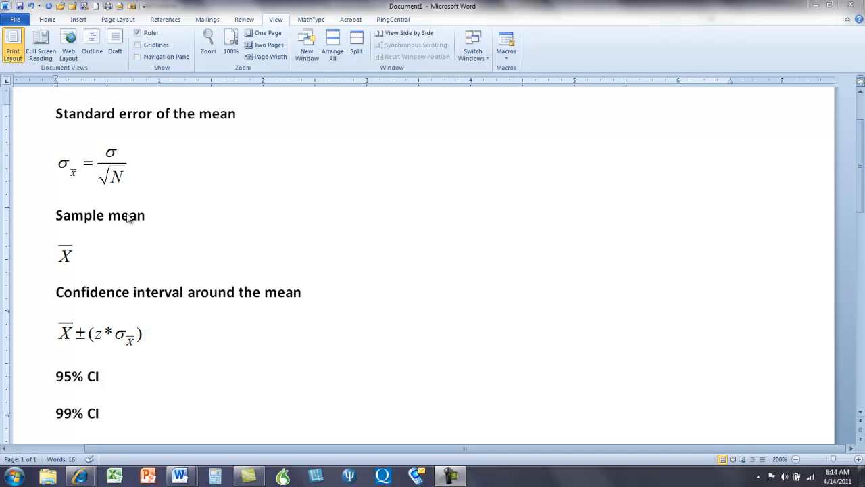
mouse_move(187, 240)
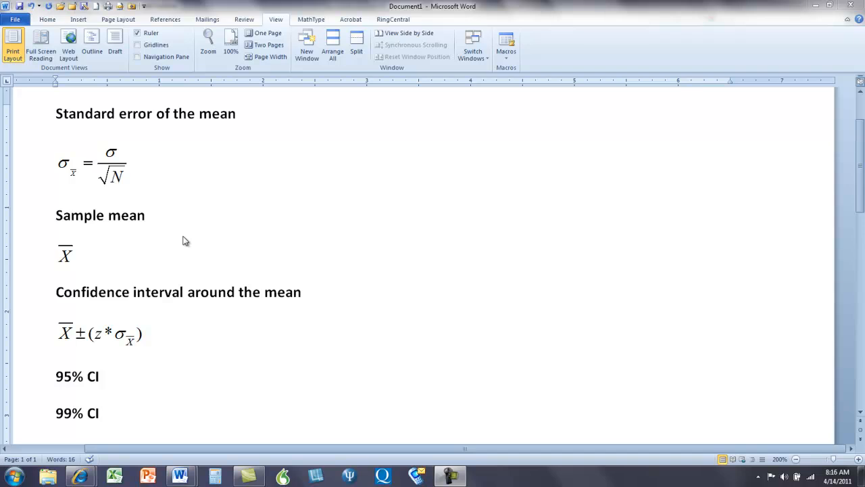
mouse_move(79, 187)
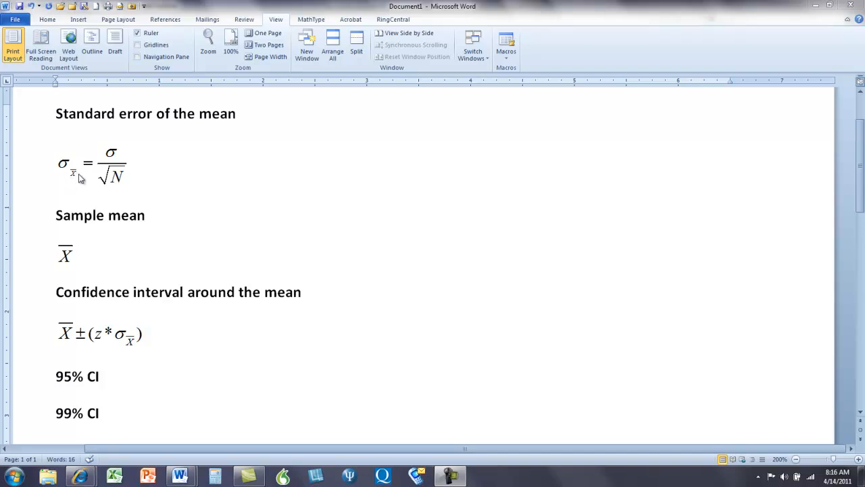
mouse_move(79, 186)
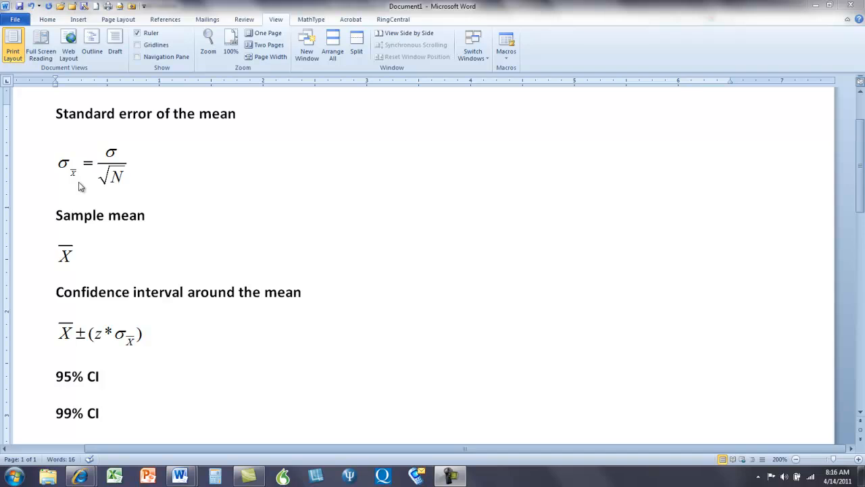
mouse_move(75, 170)
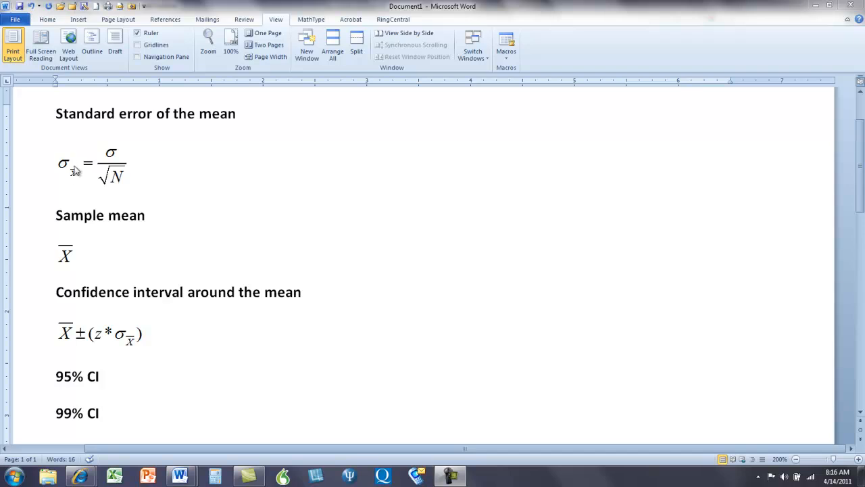
mouse_move(65, 177)
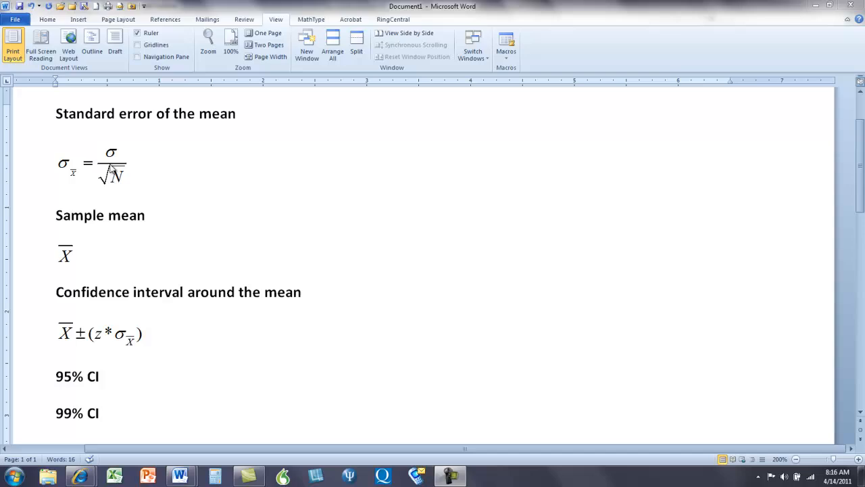
mouse_move(108, 164)
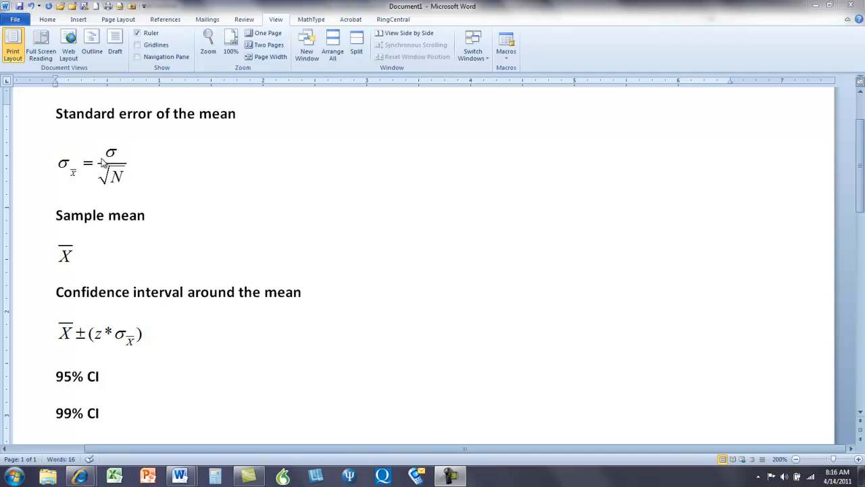
mouse_move(62, 154)
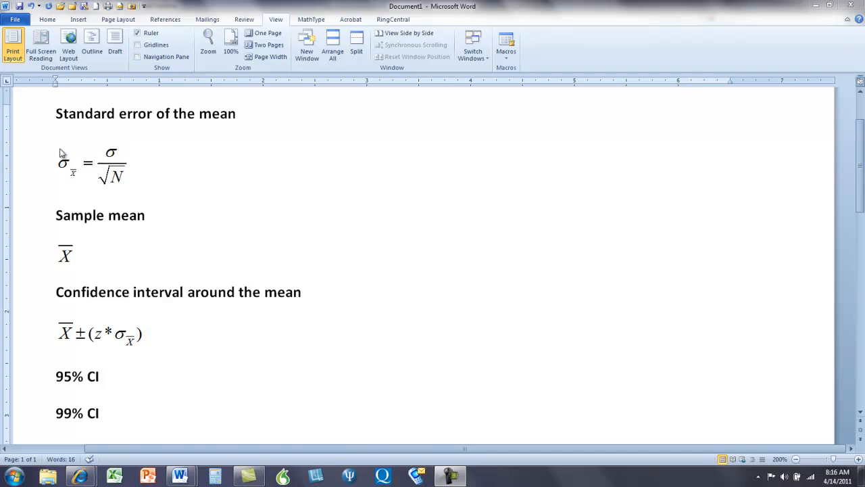
mouse_move(63, 160)
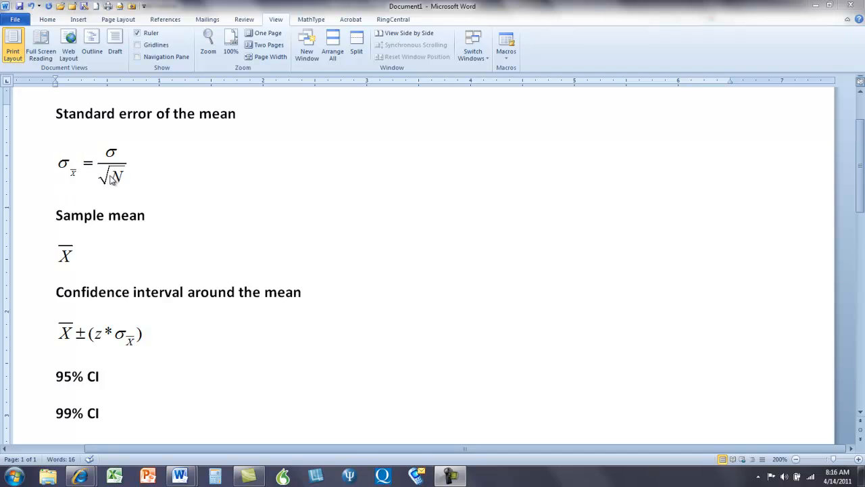
mouse_move(115, 183)
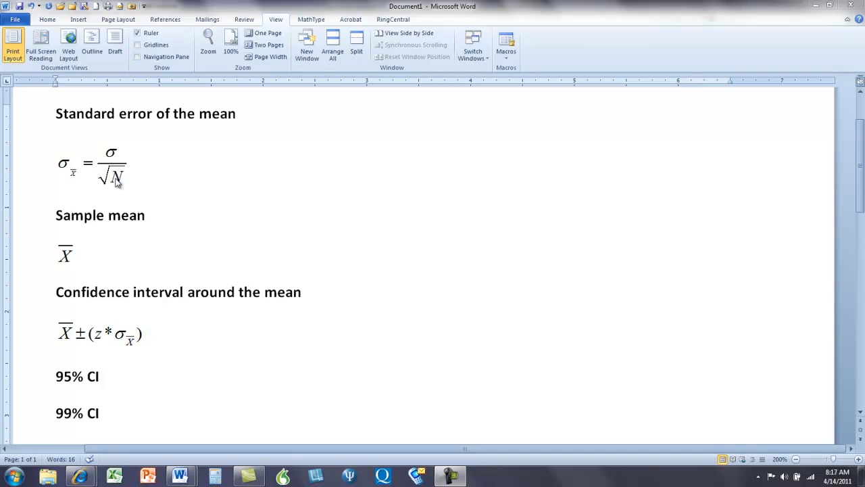
mouse_move(128, 181)
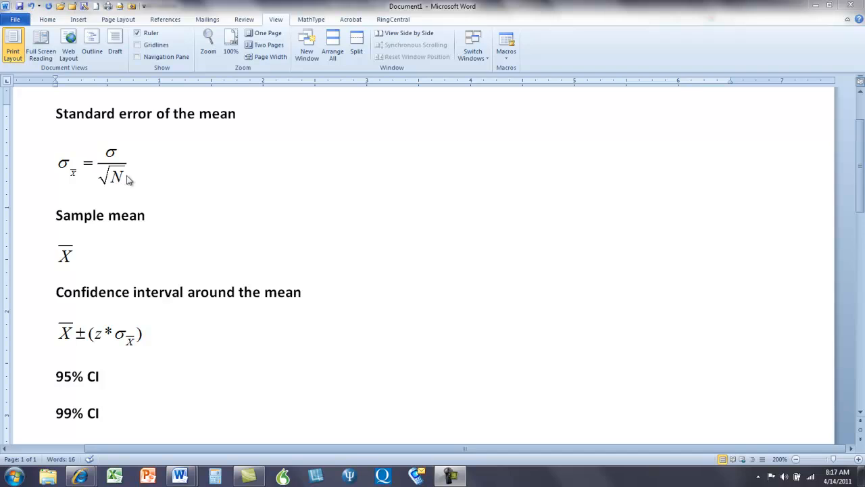
mouse_move(132, 177)
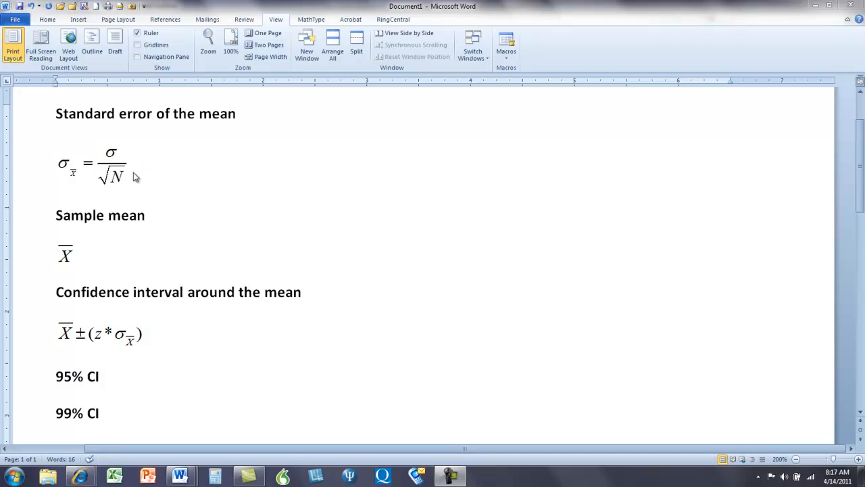
mouse_move(130, 173)
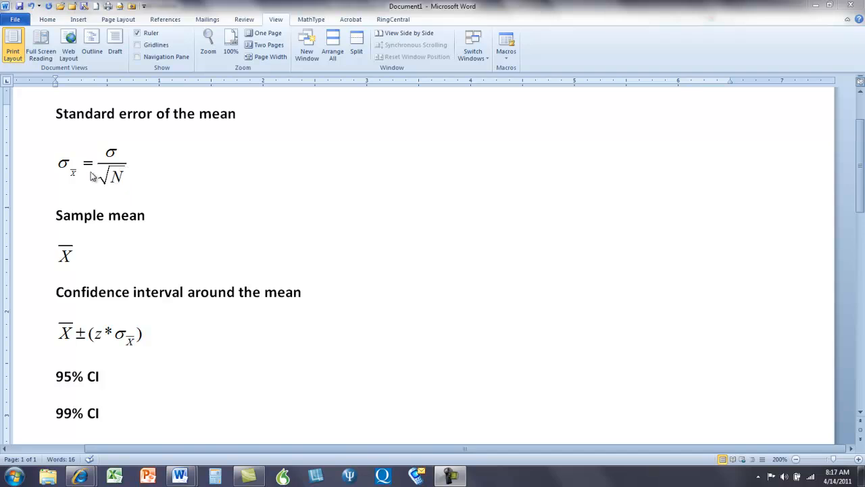
mouse_move(81, 179)
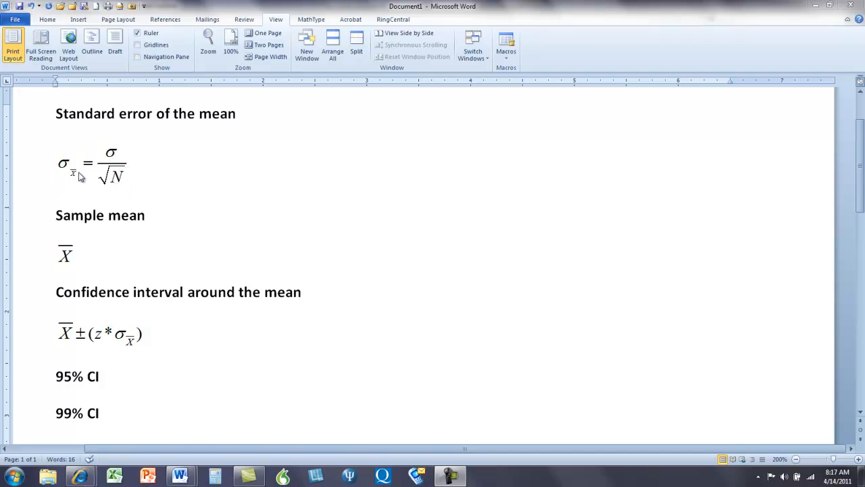
mouse_move(169, 202)
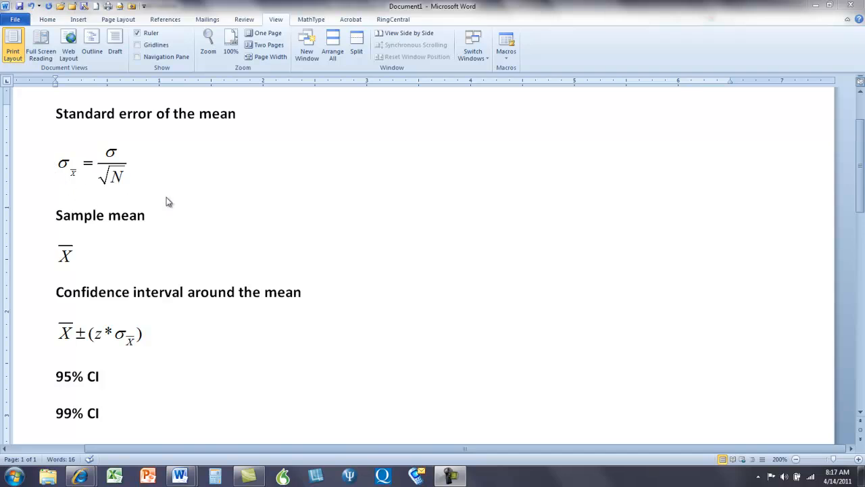
mouse_move(175, 206)
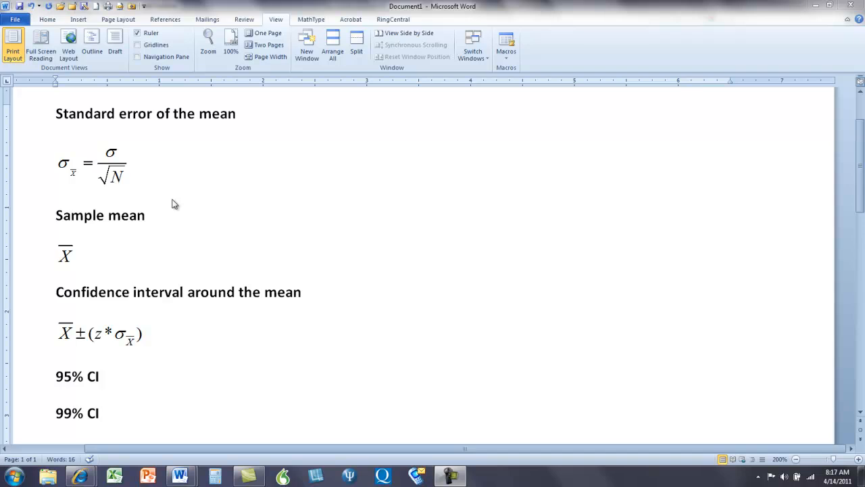
mouse_move(111, 179)
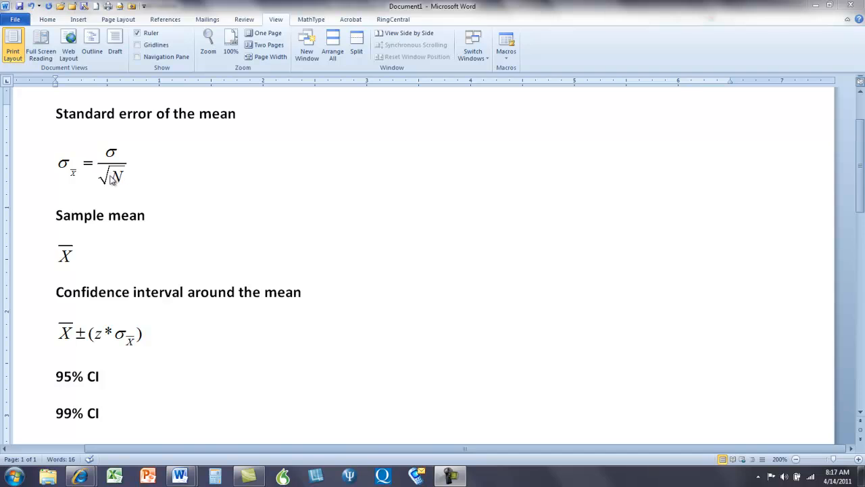
mouse_move(117, 186)
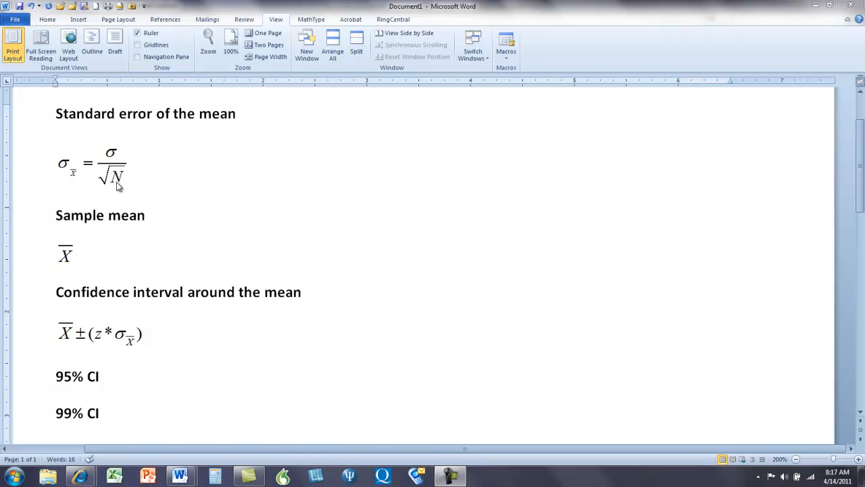
mouse_move(79, 173)
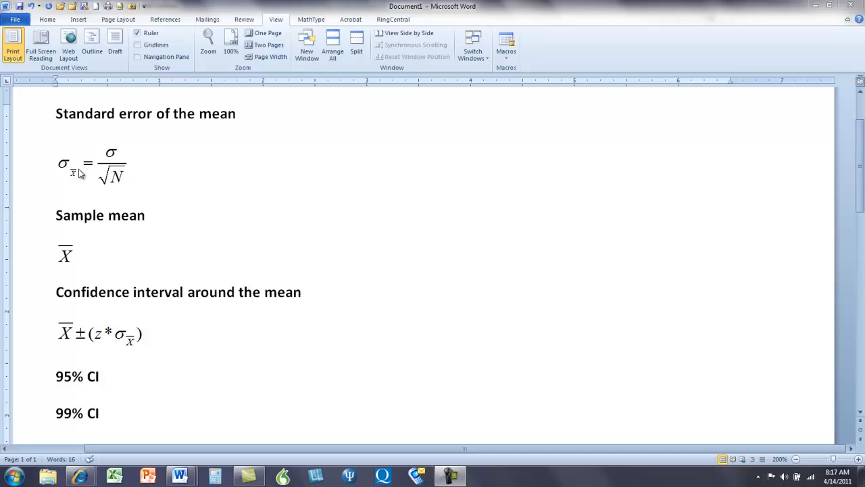
mouse_move(173, 208)
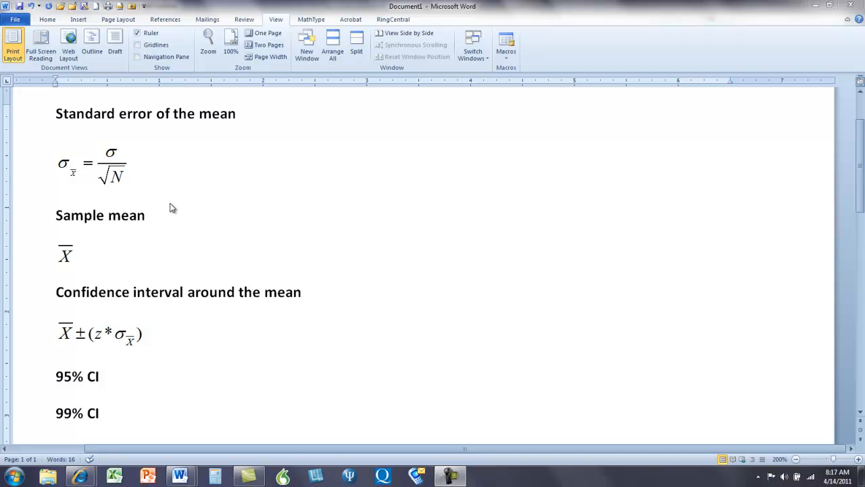
mouse_move(170, 208)
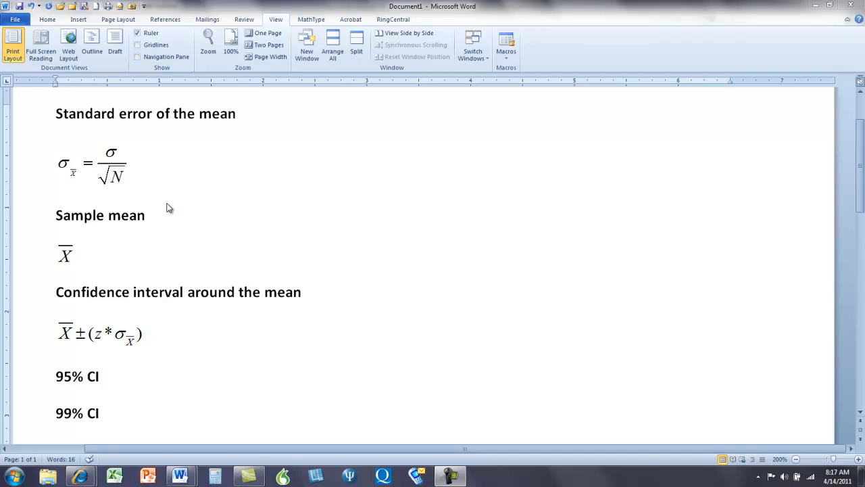
mouse_move(79, 156)
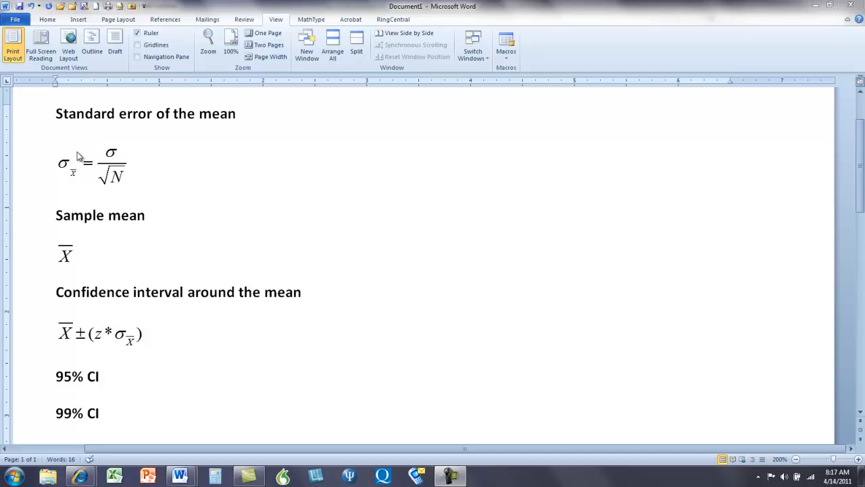
mouse_move(68, 148)
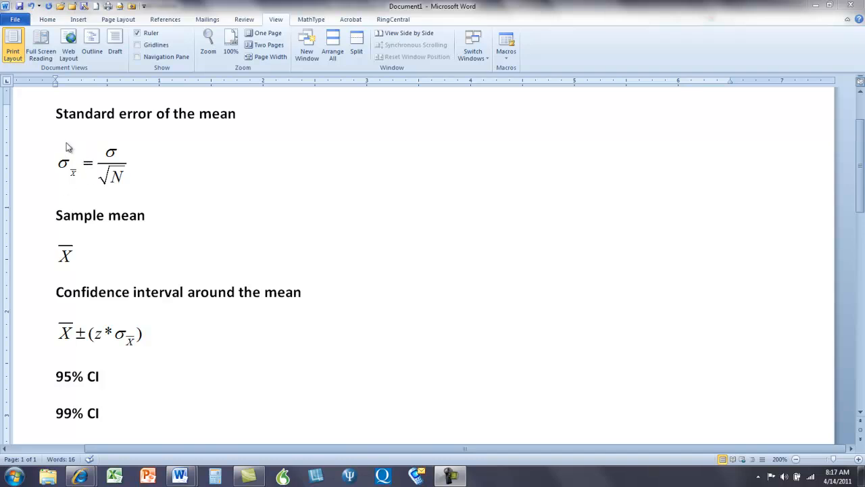
mouse_move(64, 160)
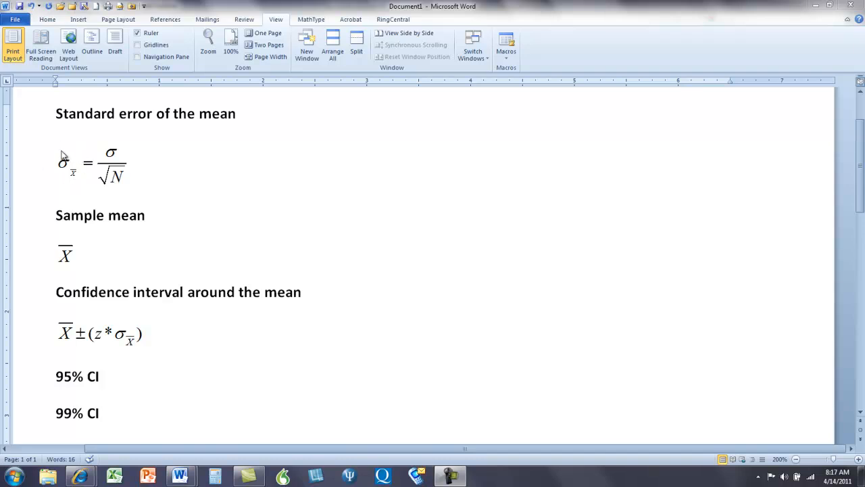
mouse_move(95, 230)
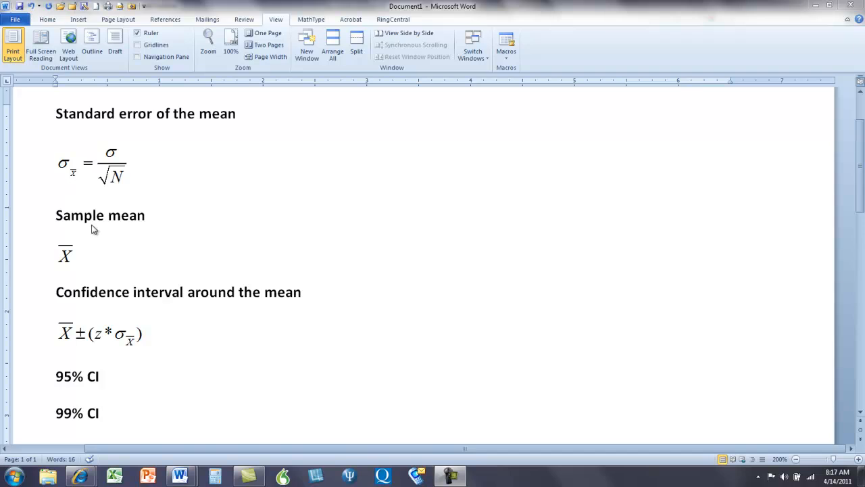
mouse_move(92, 181)
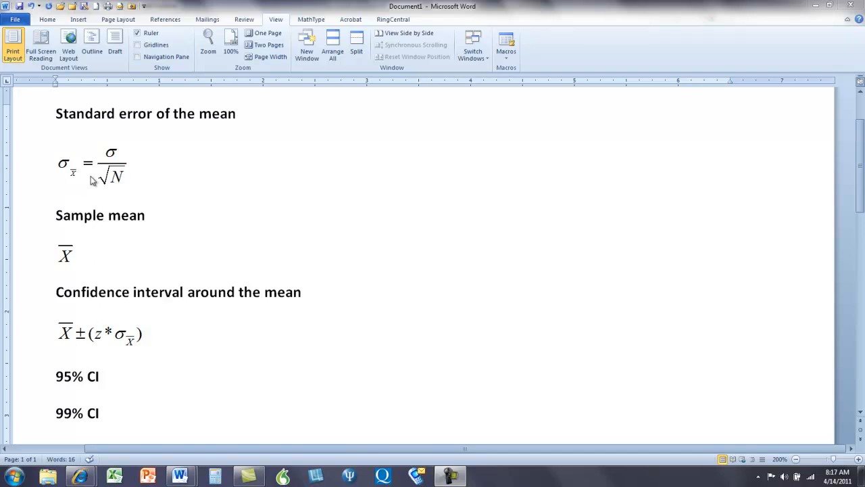
mouse_move(119, 159)
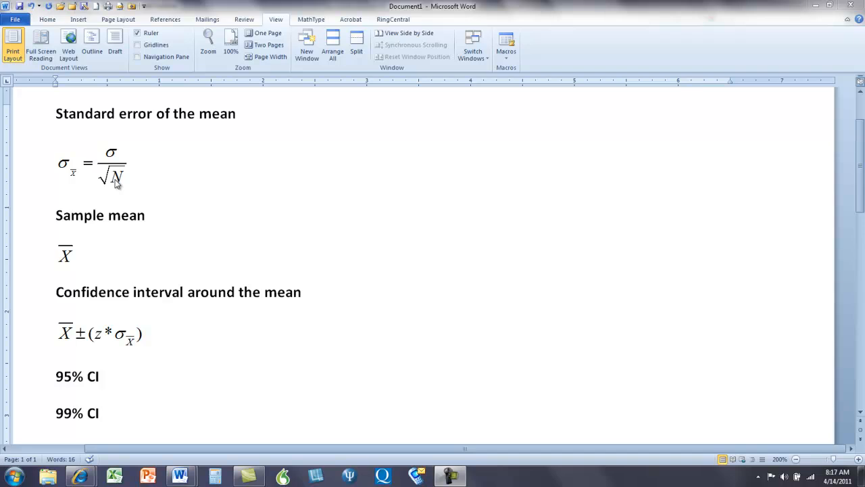
mouse_move(92, 176)
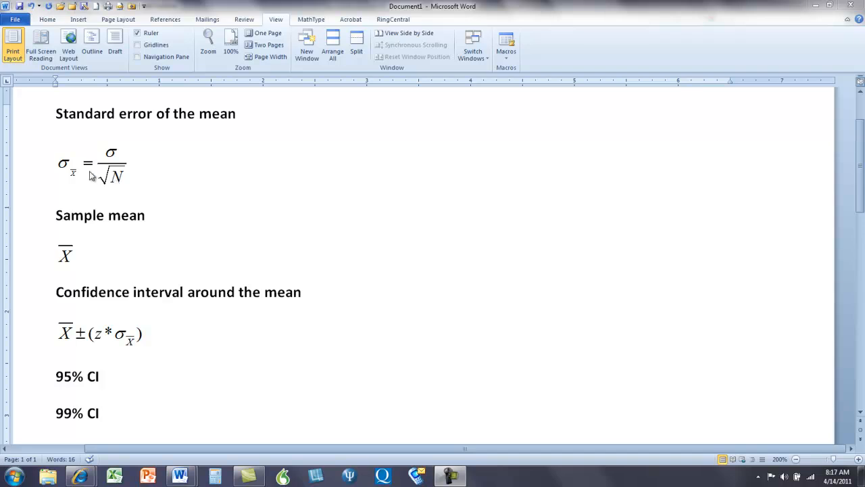
mouse_move(154, 191)
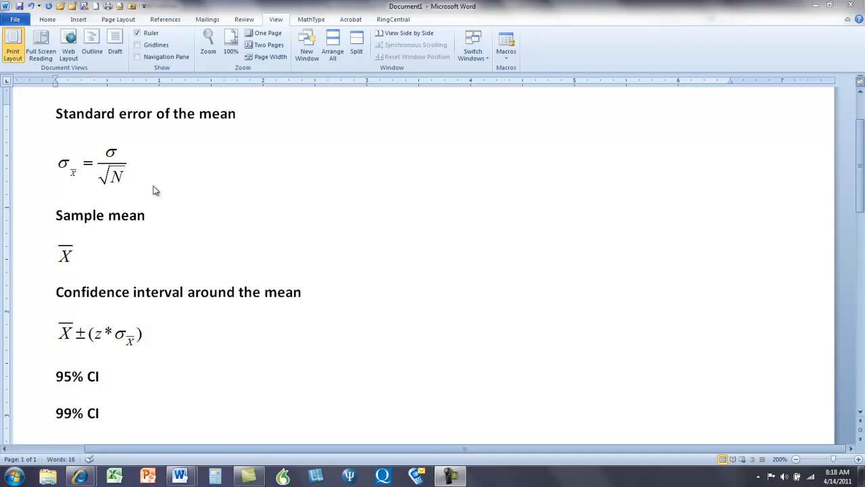
mouse_move(67, 148)
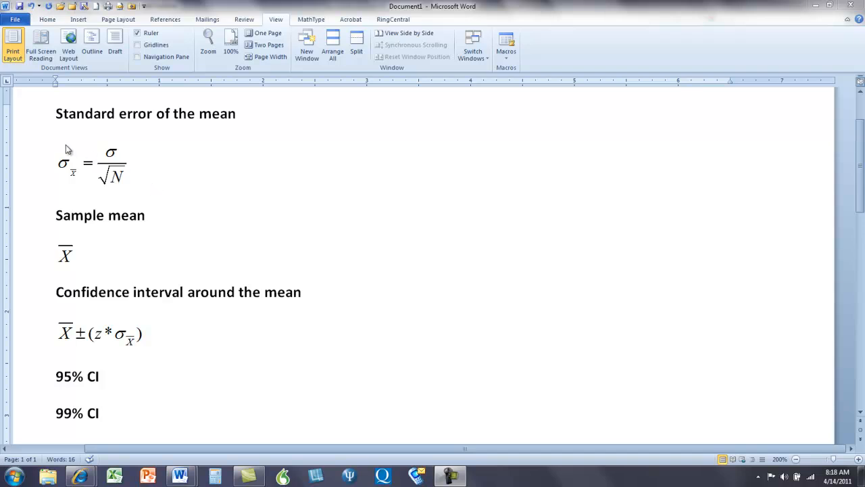
mouse_move(53, 192)
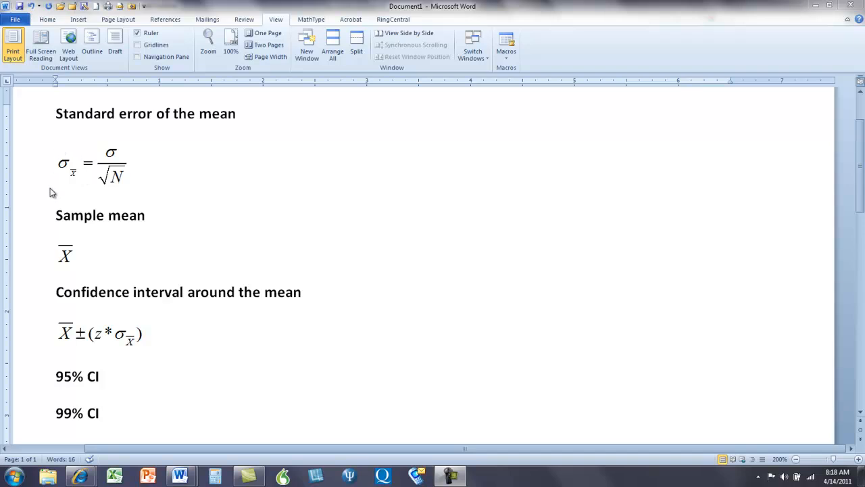
mouse_move(65, 286)
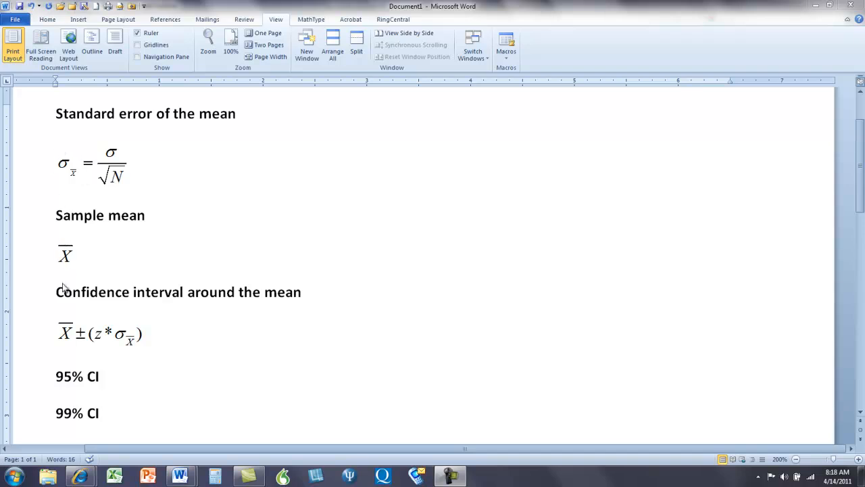
mouse_move(133, 342)
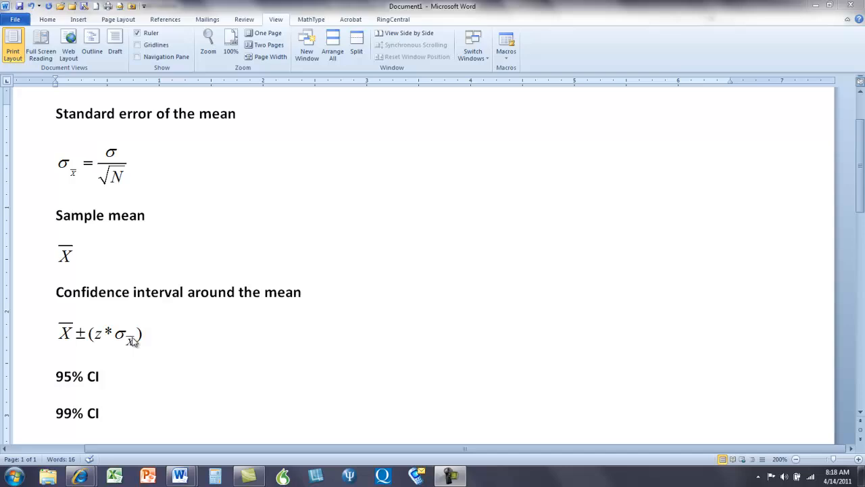
mouse_move(180, 394)
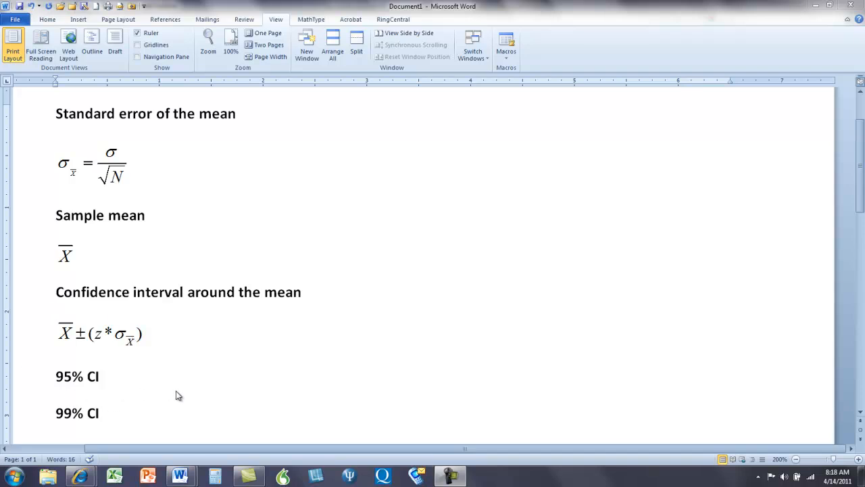
mouse_move(76, 275)
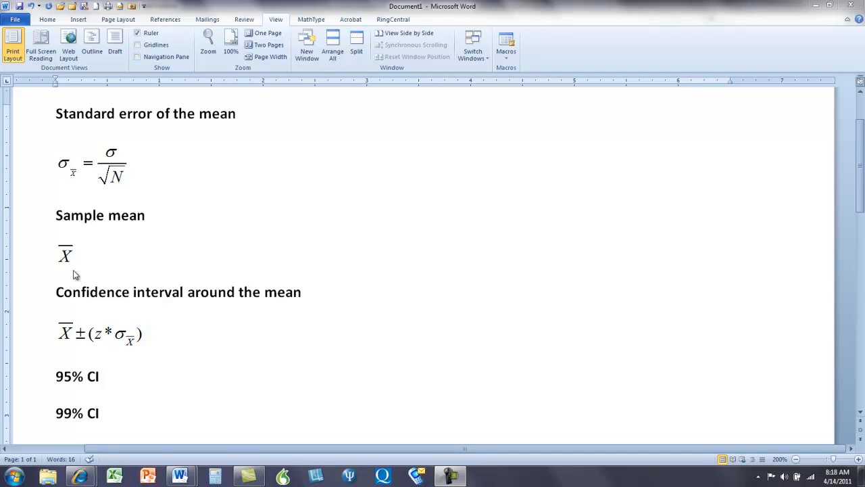
mouse_move(81, 281)
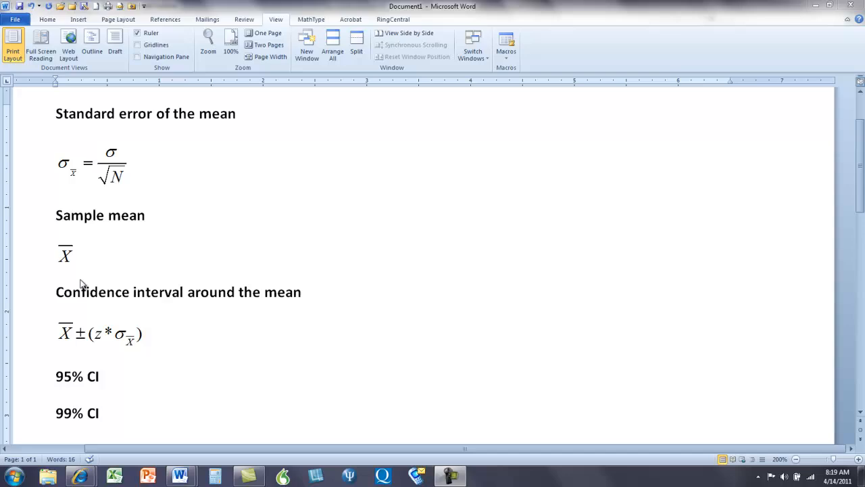
mouse_move(101, 246)
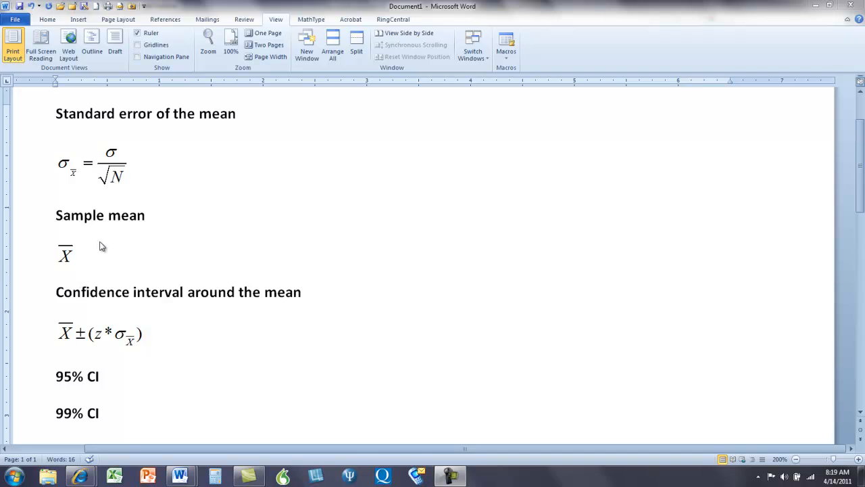
mouse_move(108, 276)
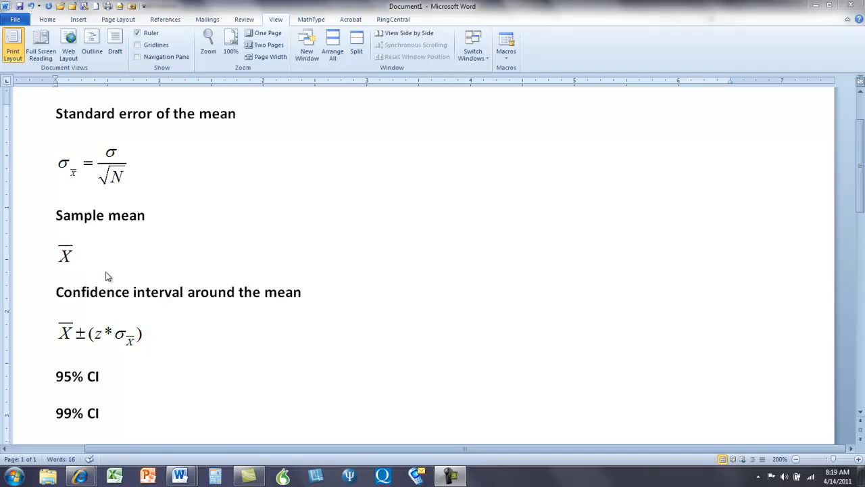
mouse_move(132, 152)
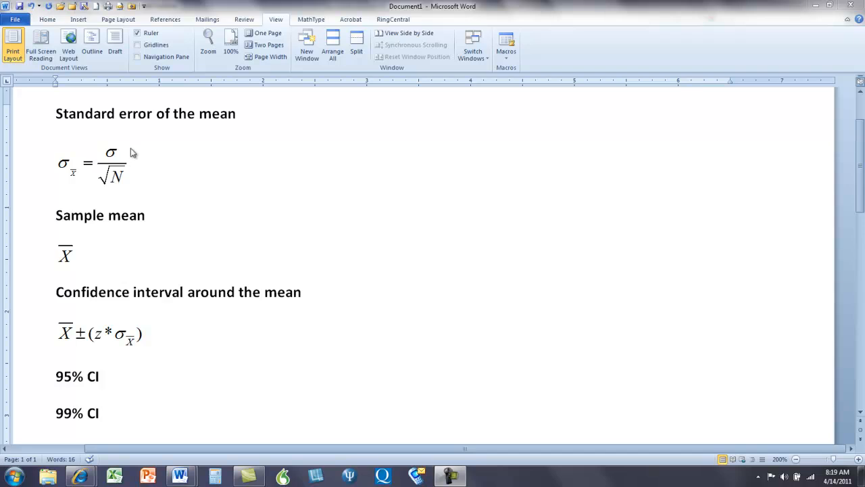
mouse_move(107, 148)
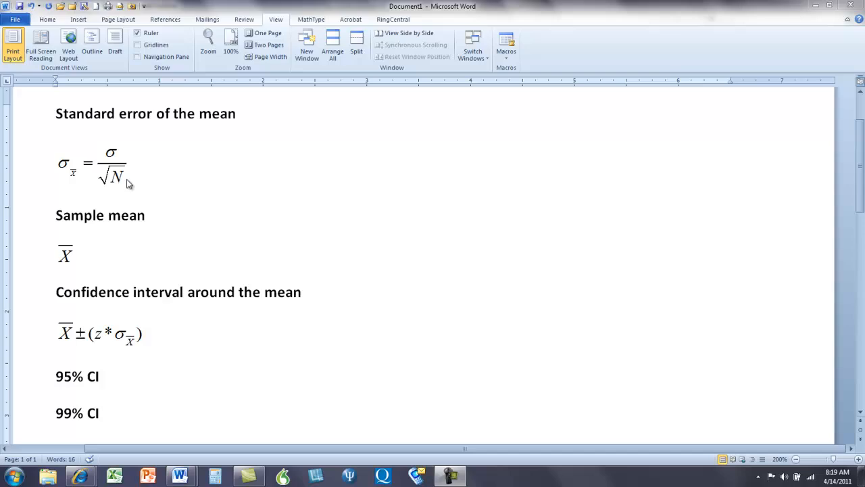
mouse_move(128, 191)
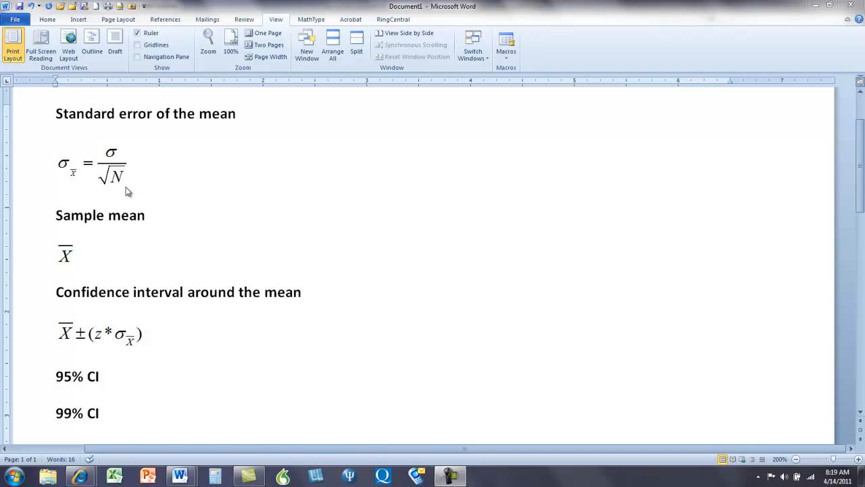
mouse_move(124, 191)
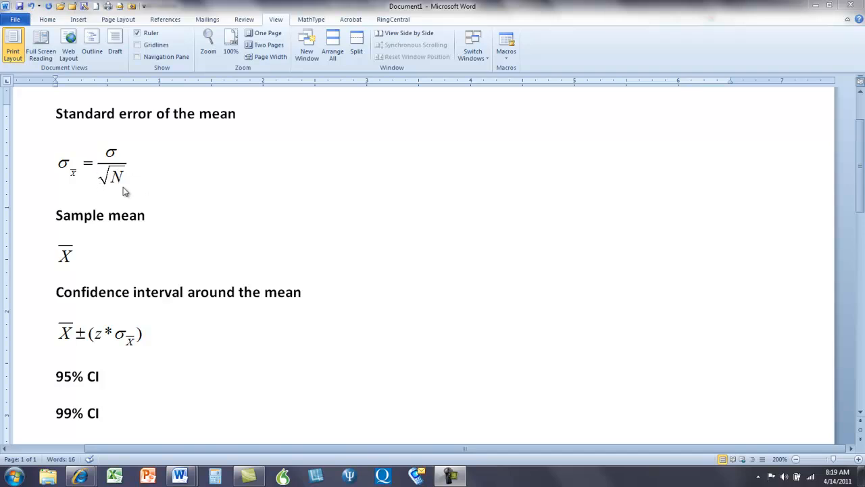
mouse_move(77, 192)
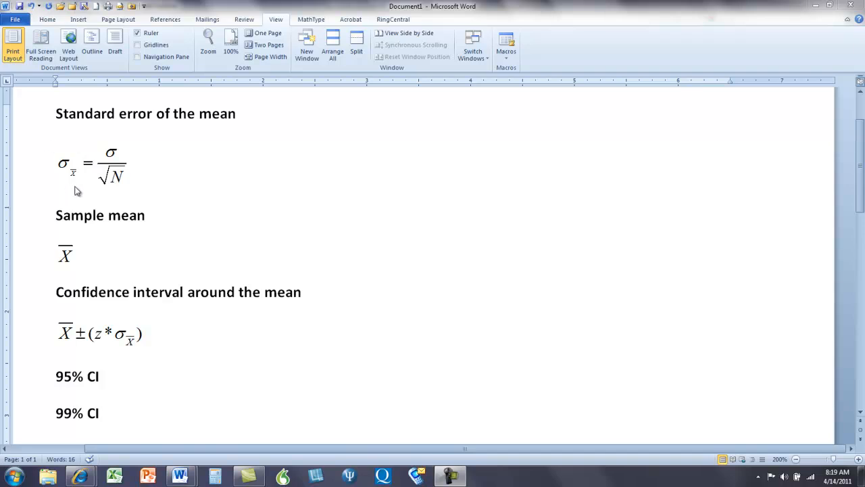
mouse_move(94, 329)
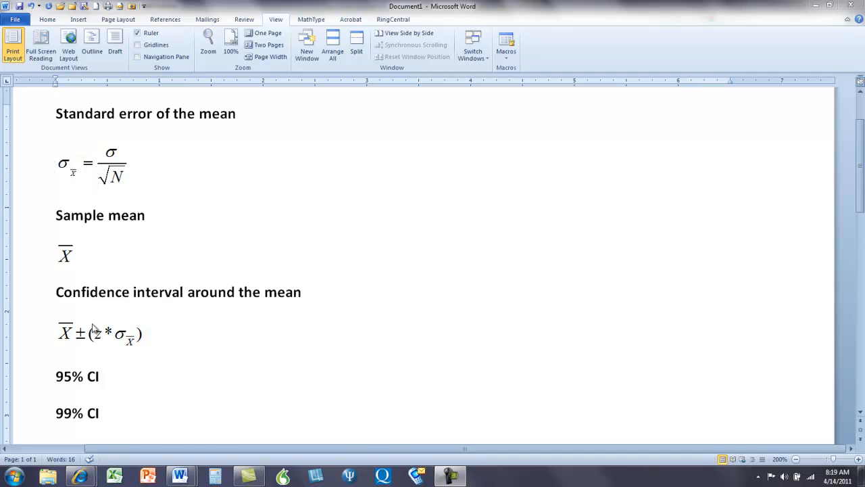
mouse_move(132, 389)
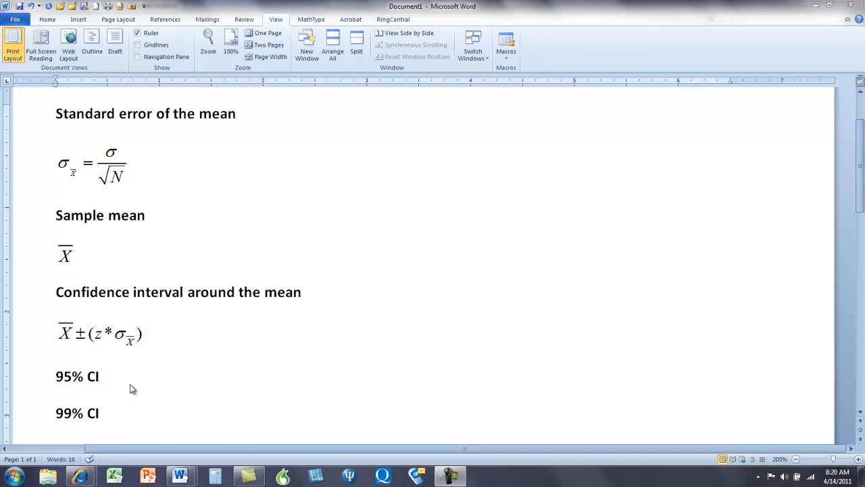
mouse_move(83, 329)
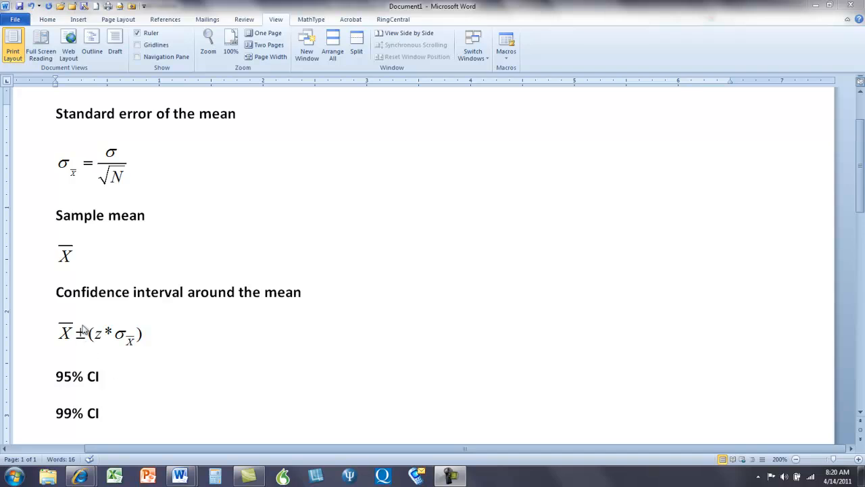
mouse_move(55, 330)
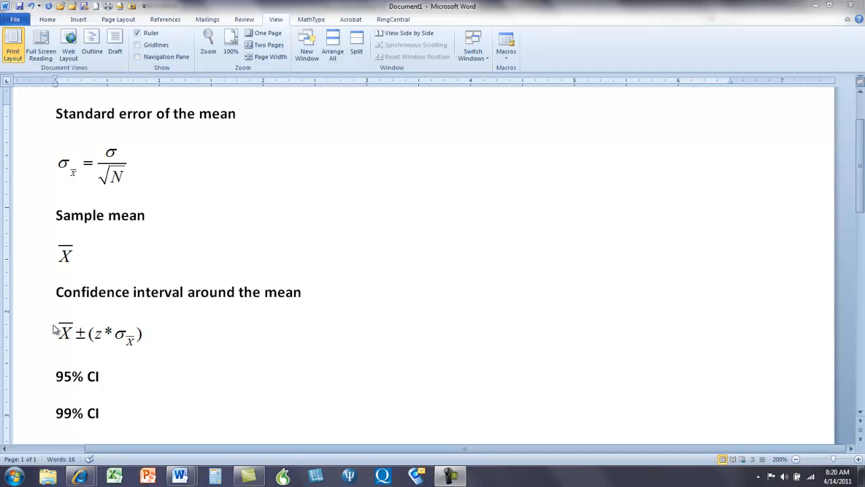
mouse_move(130, 348)
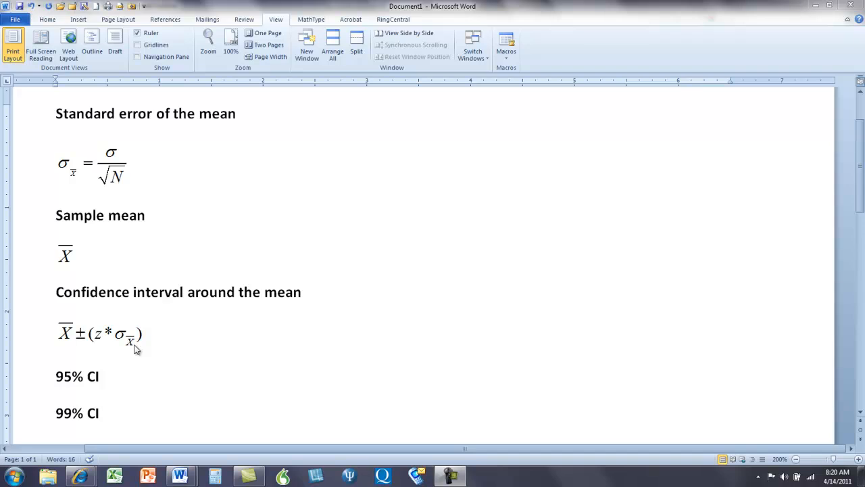
mouse_move(92, 316)
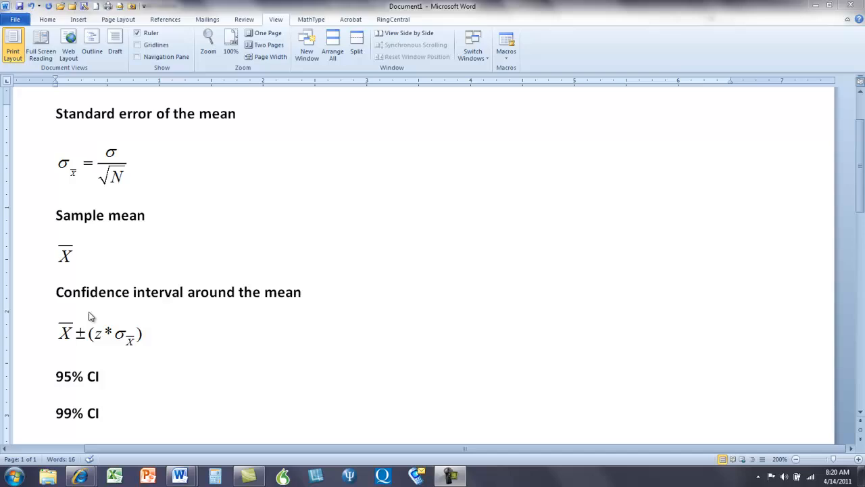
mouse_move(66, 344)
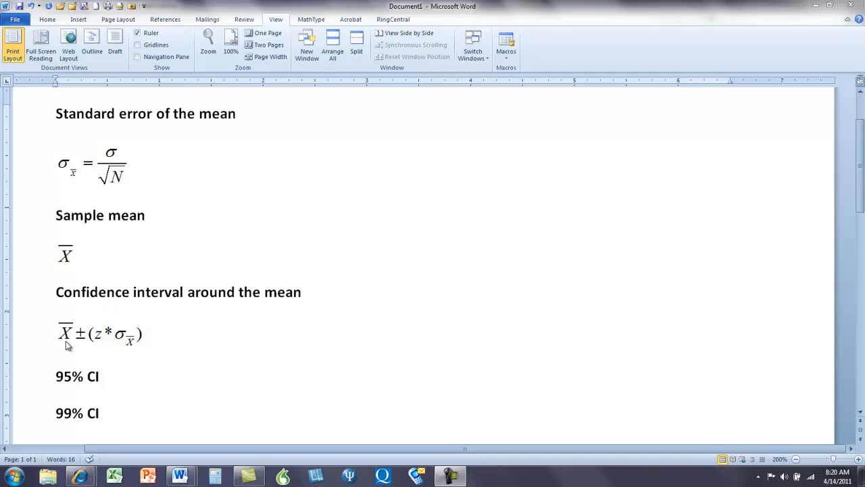
mouse_move(76, 346)
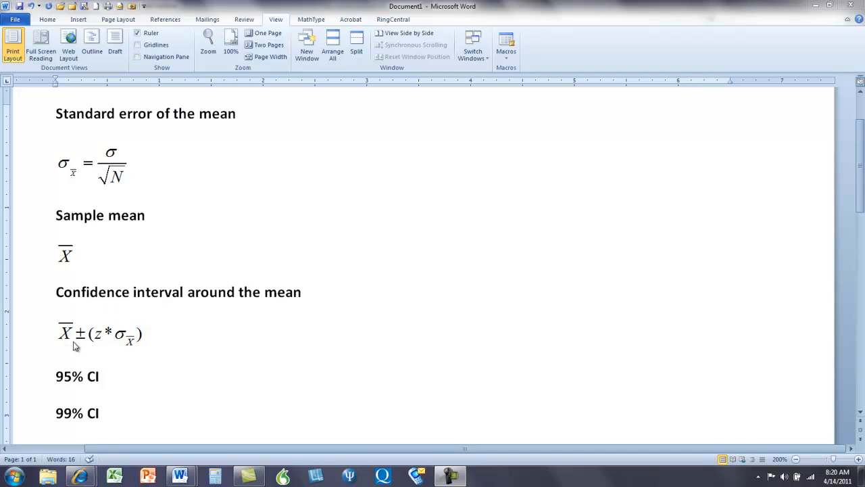
mouse_move(111, 301)
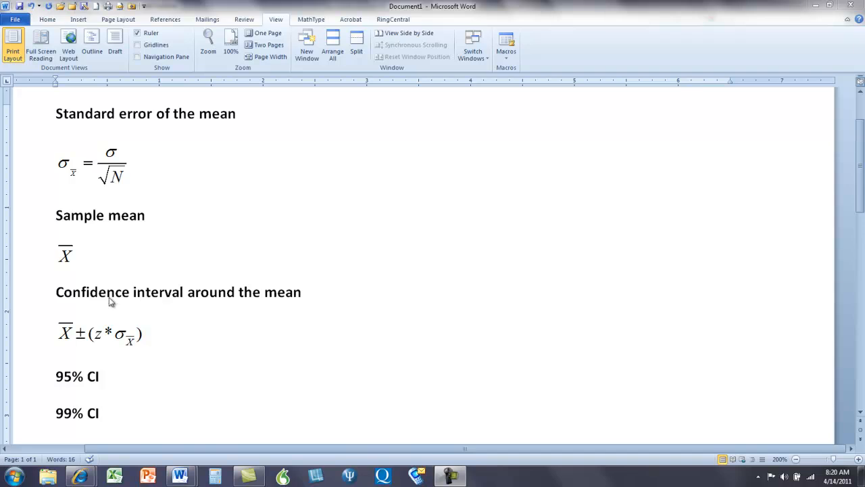
mouse_move(195, 368)
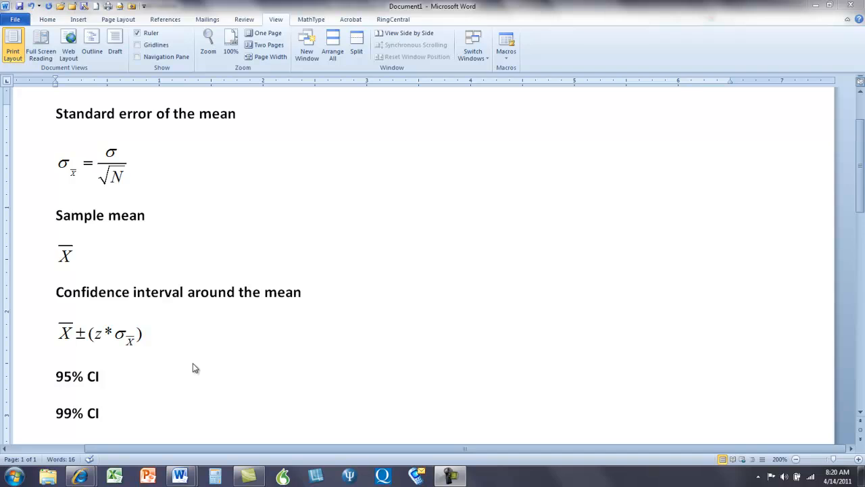
mouse_move(74, 195)
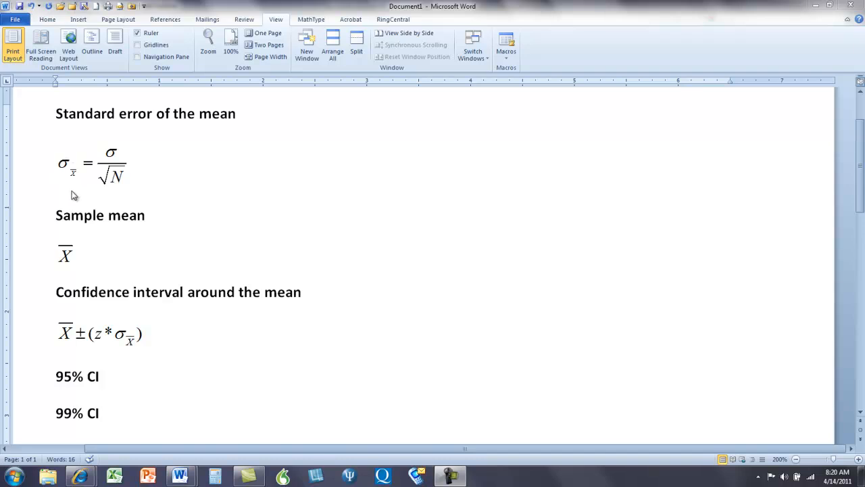
mouse_move(159, 322)
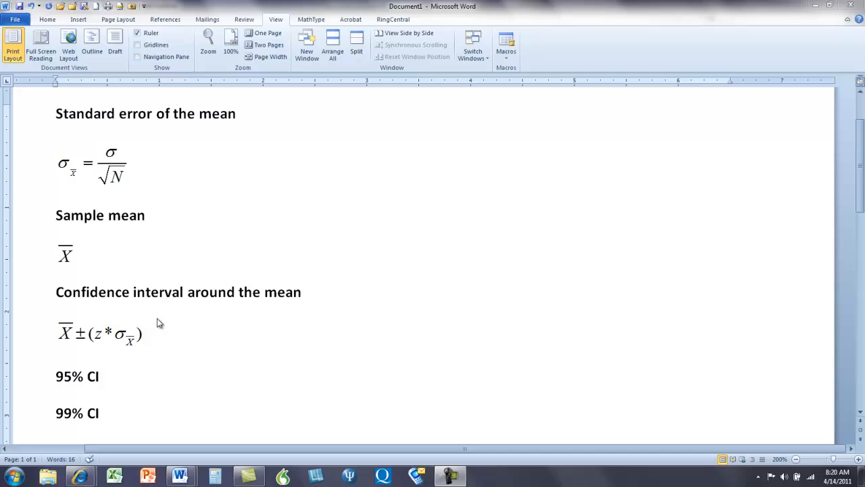
mouse_move(100, 345)
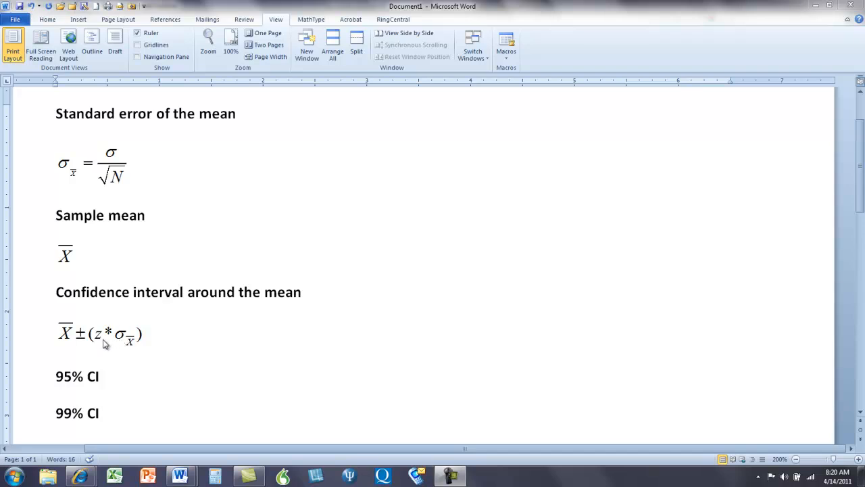
mouse_move(176, 330)
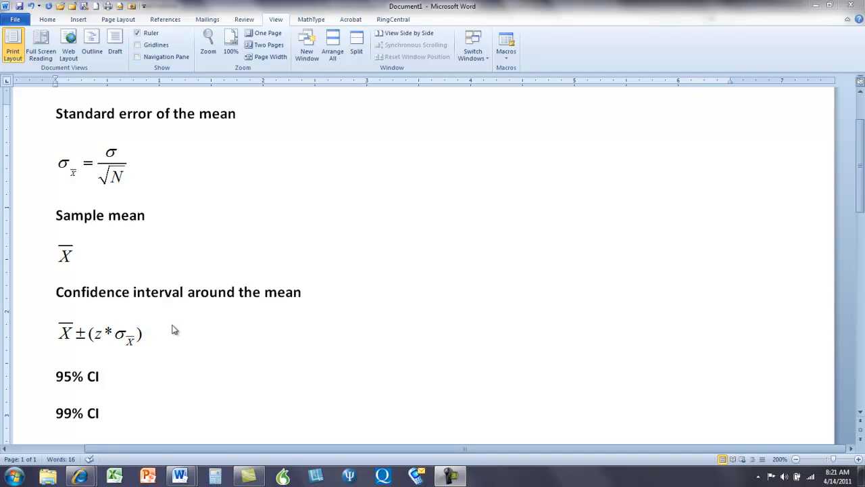
mouse_move(129, 365)
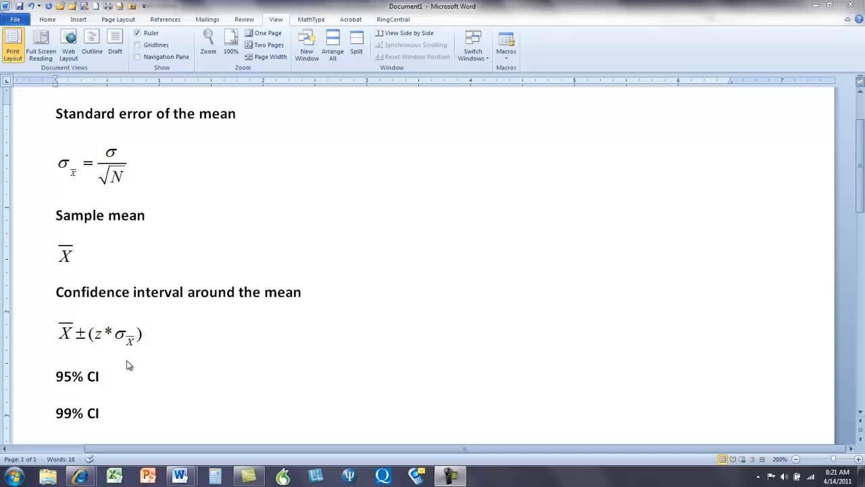
mouse_move(97, 410)
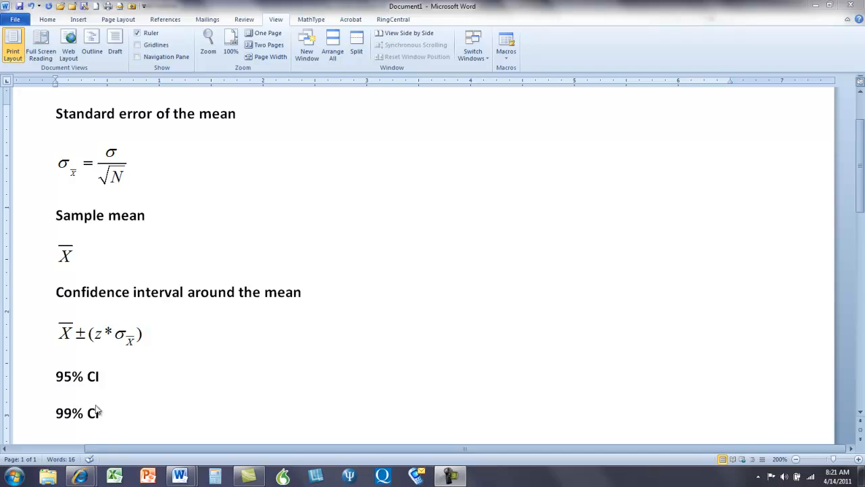
mouse_move(57, 419)
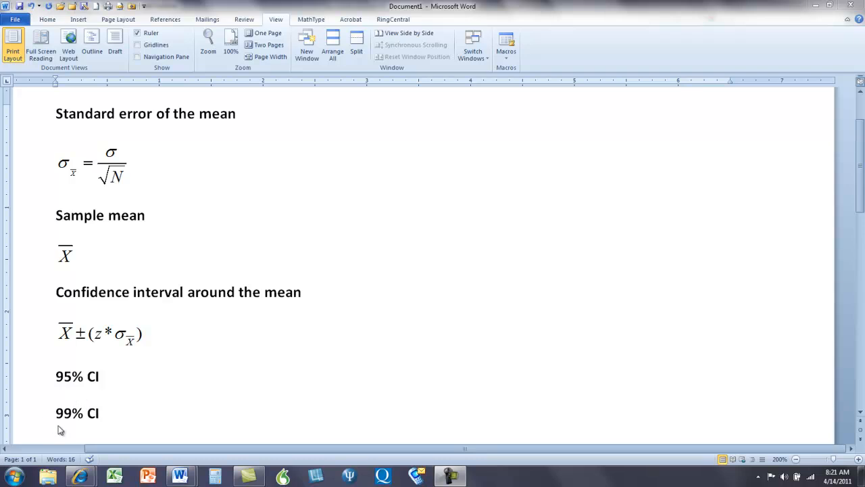
mouse_move(89, 428)
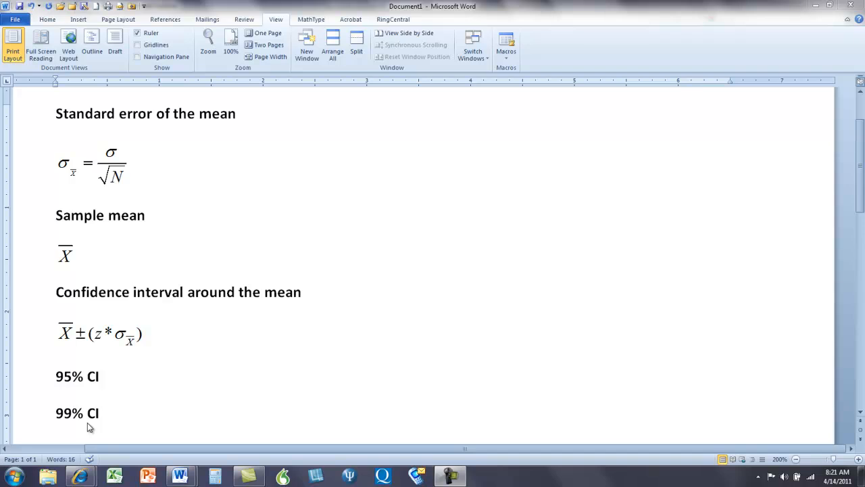
mouse_move(108, 338)
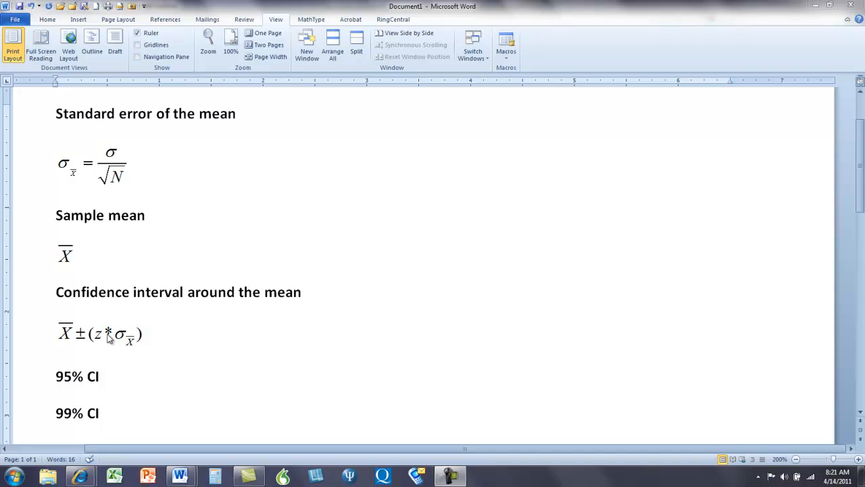
mouse_move(102, 344)
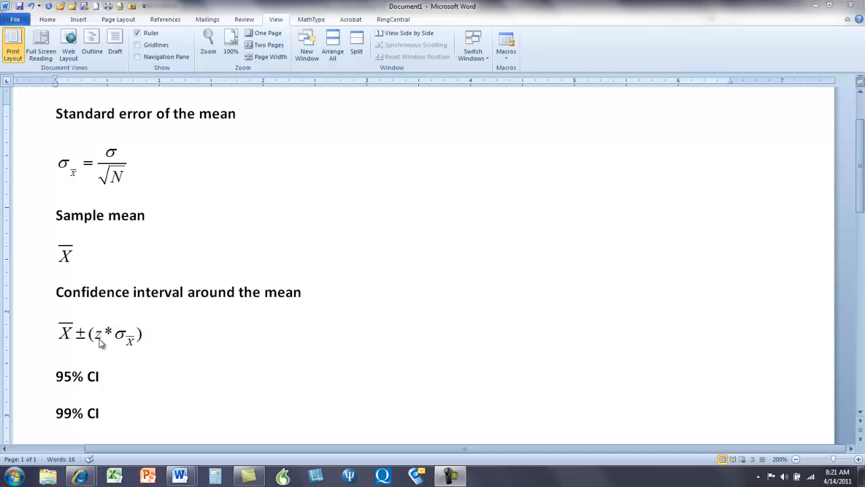
mouse_move(233, 415)
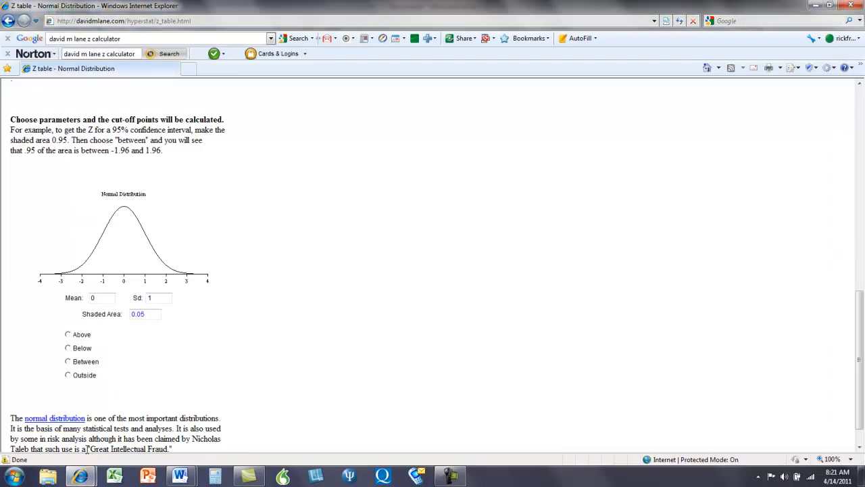
mouse_move(98, 267)
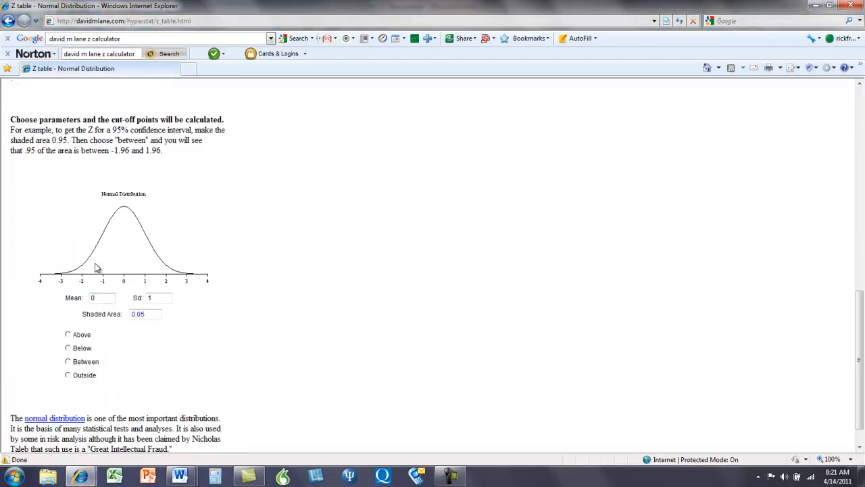
mouse_move(182, 282)
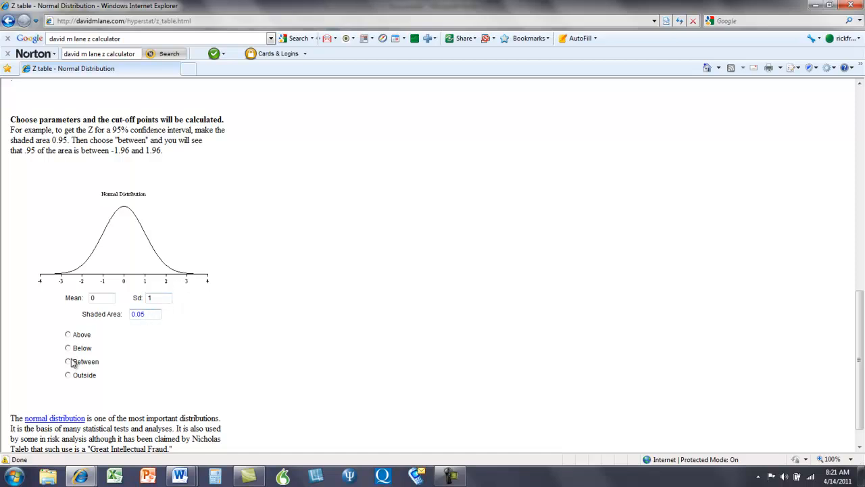
Step: Choose the Between option so the 0.95 area shades from -1.96 to 1.96
click(67, 360)
text(.95)
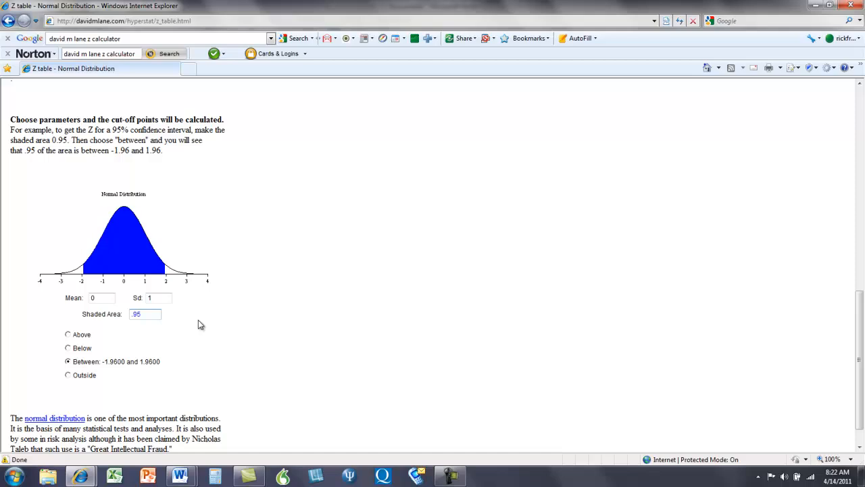
mouse_move(119, 216)
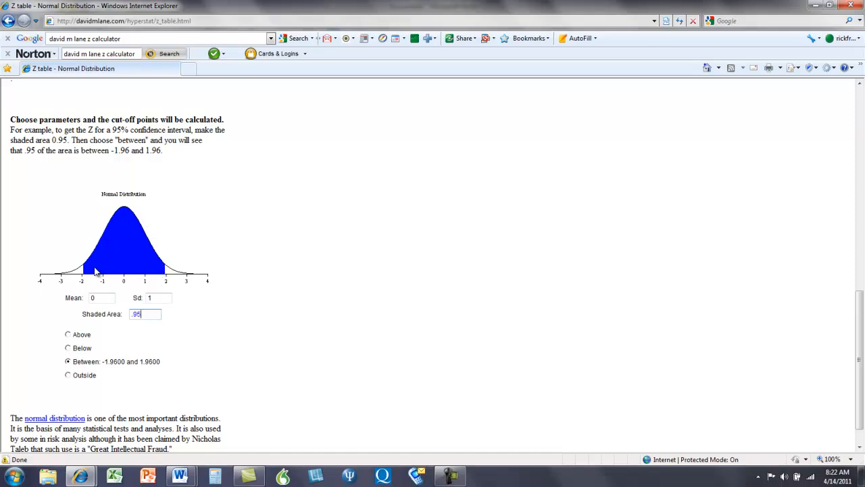
mouse_move(151, 251)
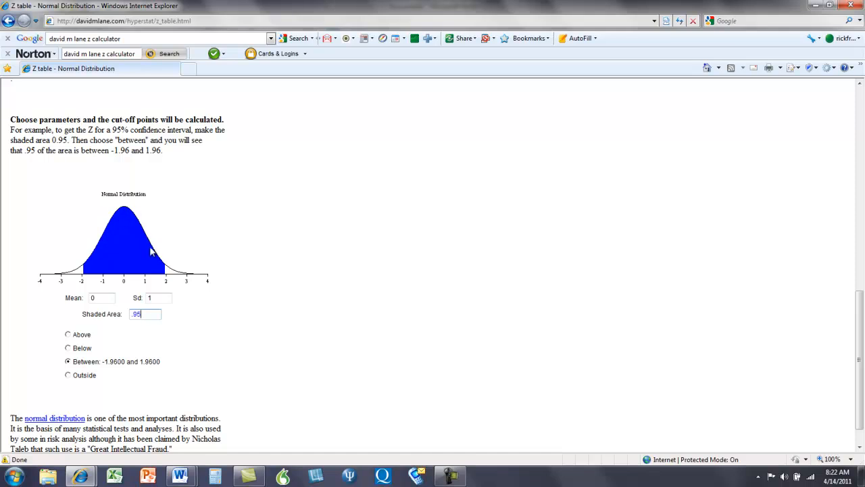
mouse_move(124, 279)
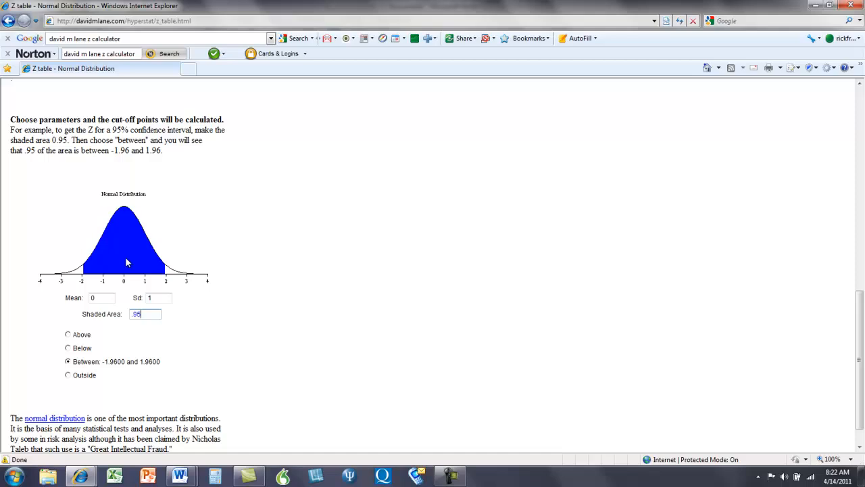
mouse_move(138, 275)
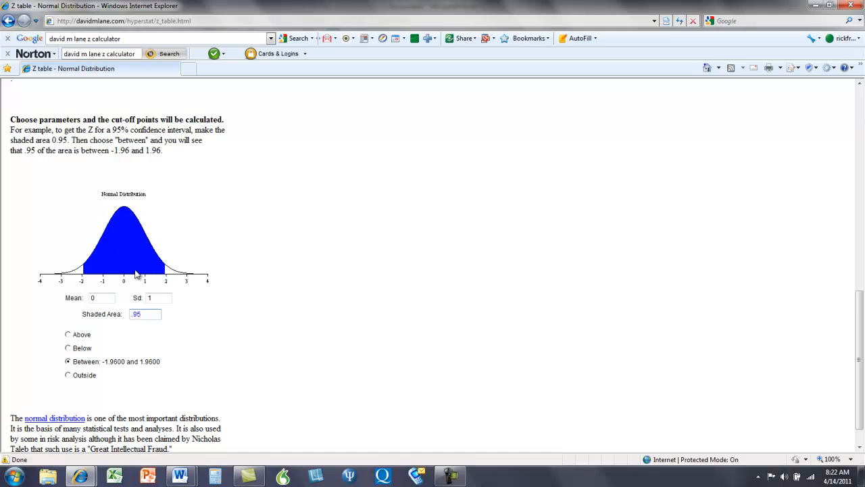
mouse_move(93, 273)
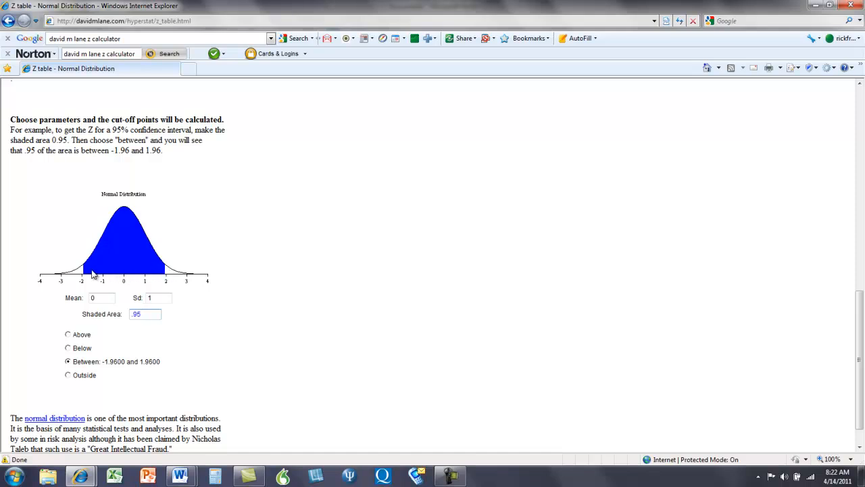
mouse_move(154, 264)
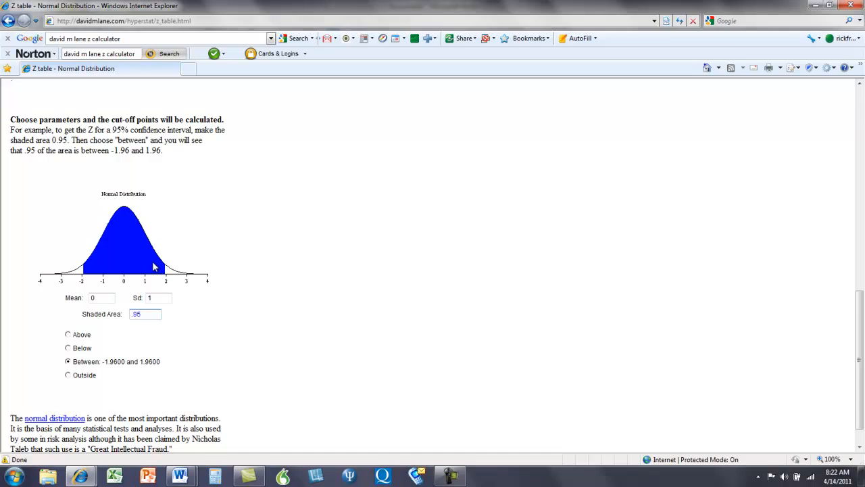
mouse_move(110, 286)
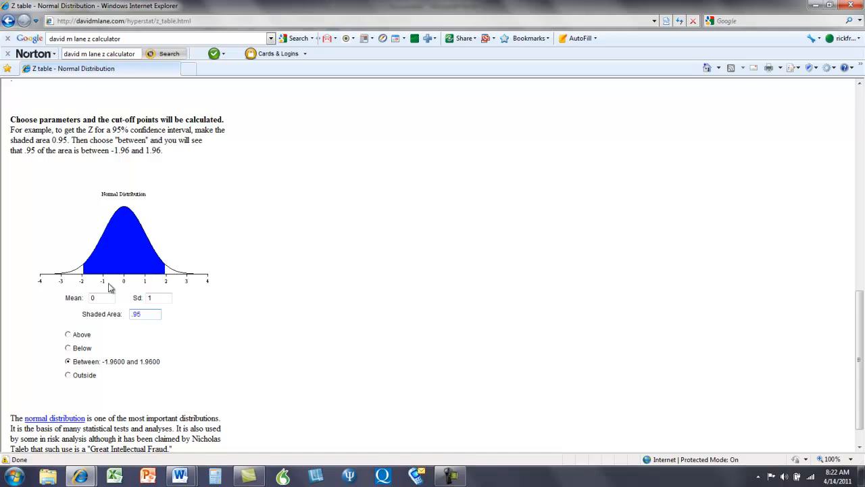
Step: Replace the shaded area with .90 then .8, ending at cut-offs -1.2816 and 1.2816
triple_click(144, 313)
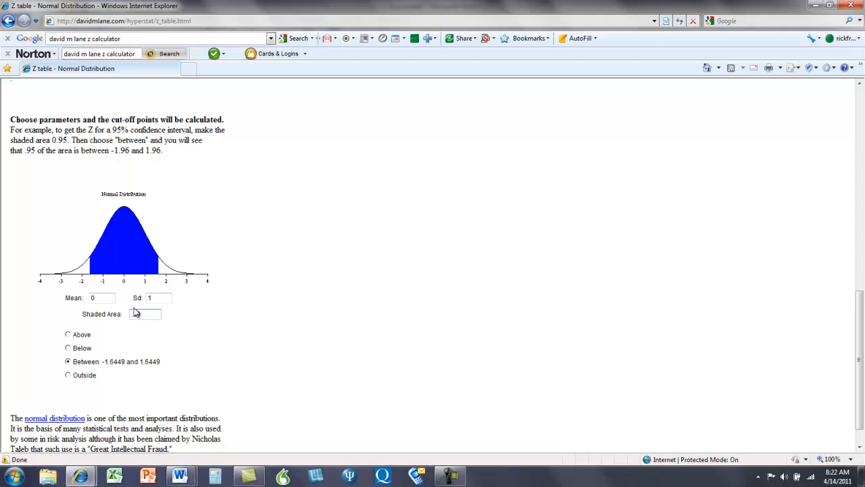
text(.90)
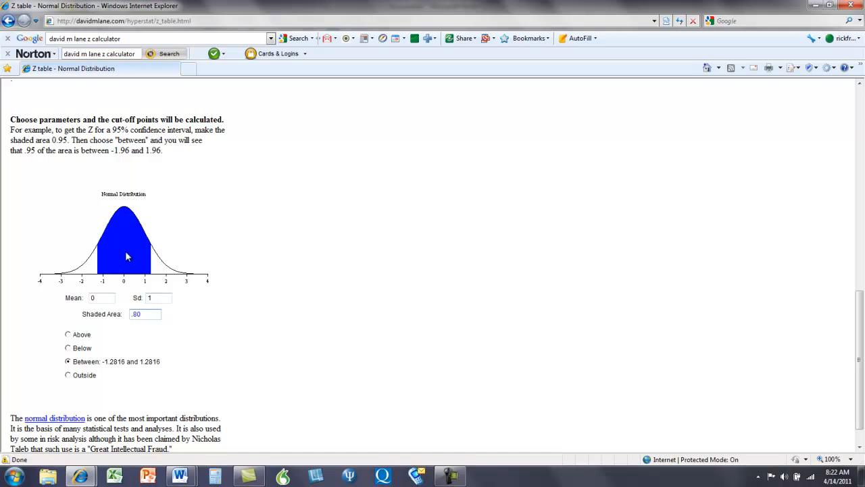
mouse_move(146, 271)
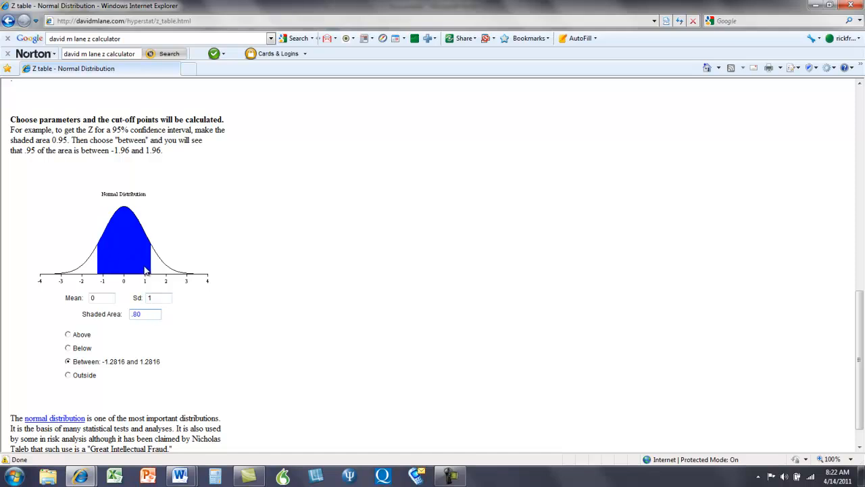
mouse_move(105, 268)
text(.99)
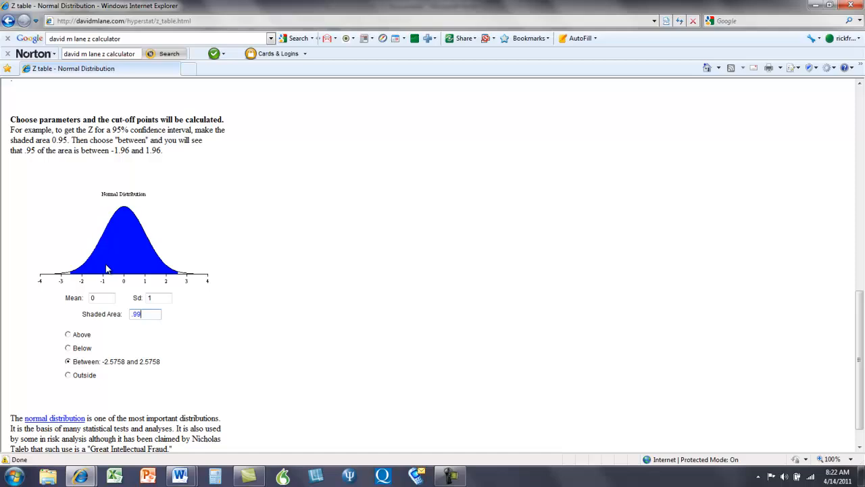
text(.8)
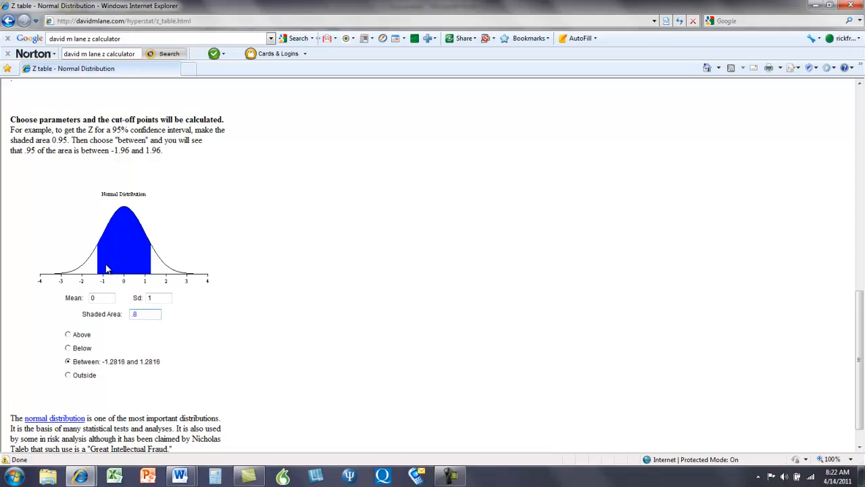
mouse_move(119, 365)
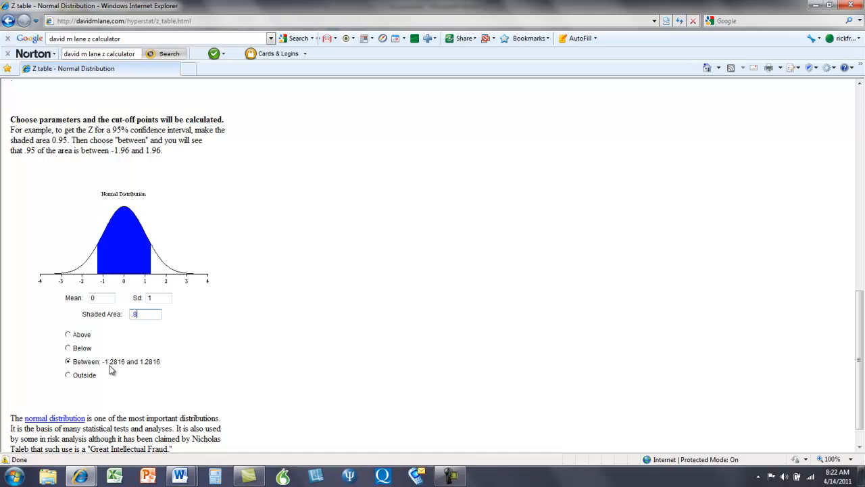
mouse_move(160, 370)
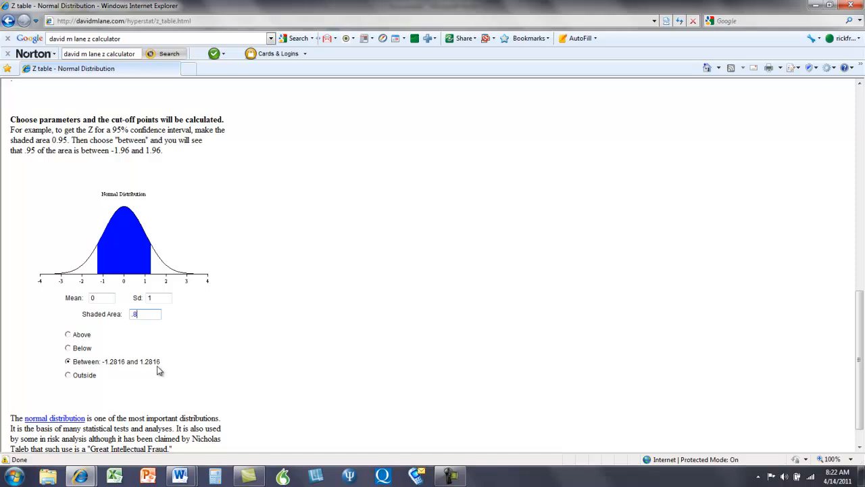
mouse_move(111, 372)
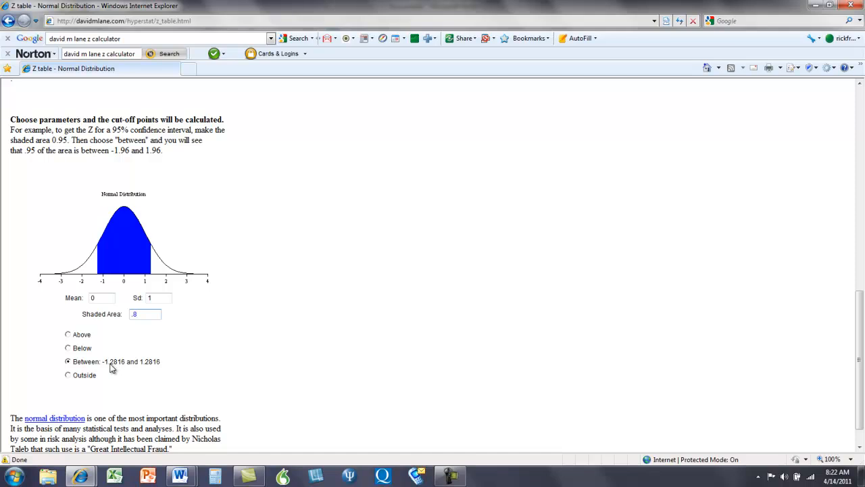
mouse_move(116, 368)
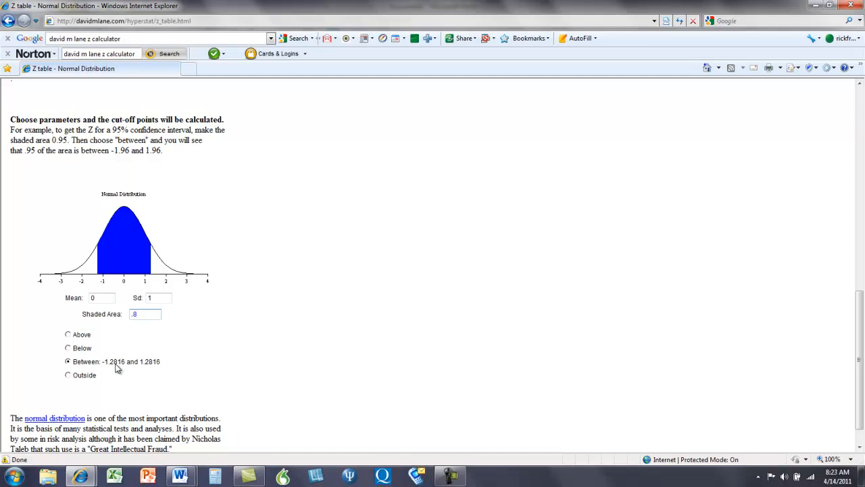
mouse_move(149, 368)
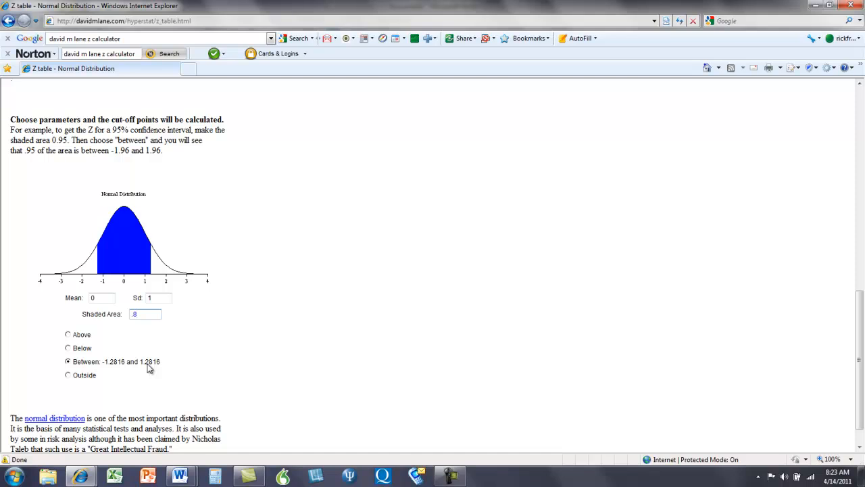
mouse_move(129, 282)
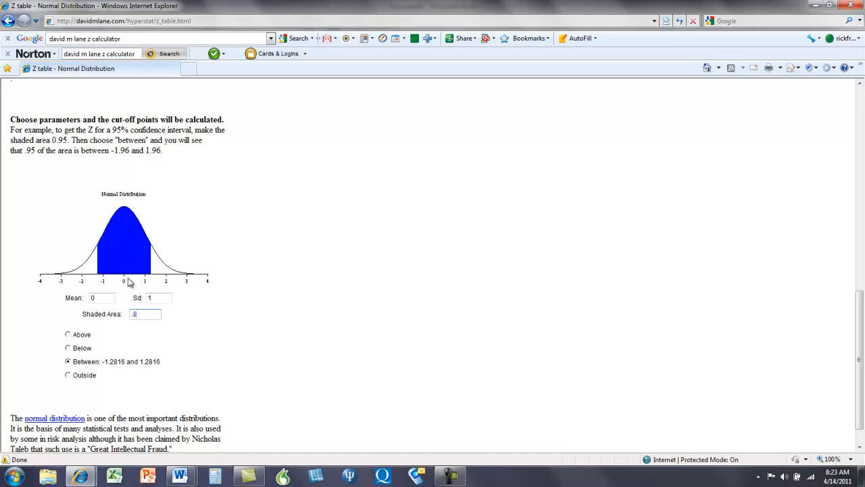